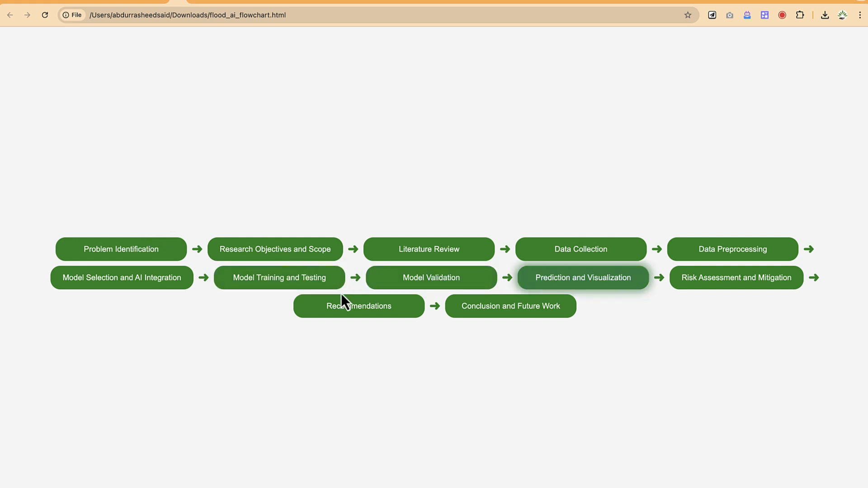
mouse_move(462, 402)
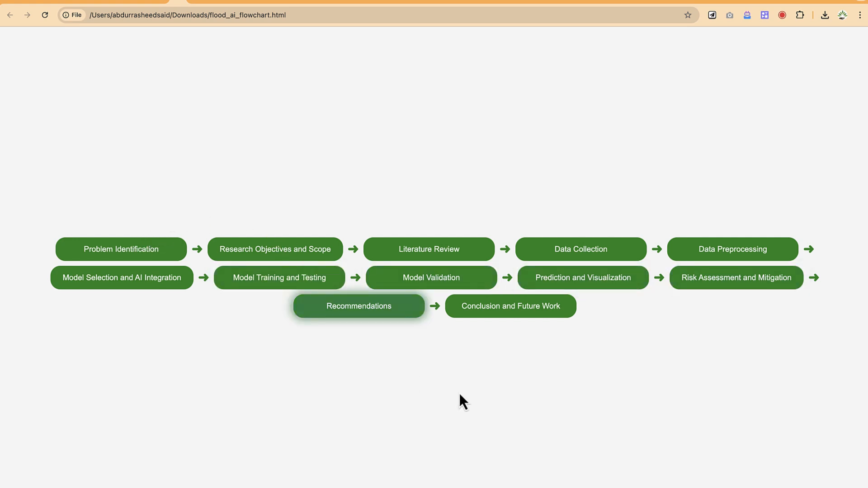
mouse_move(120, 248)
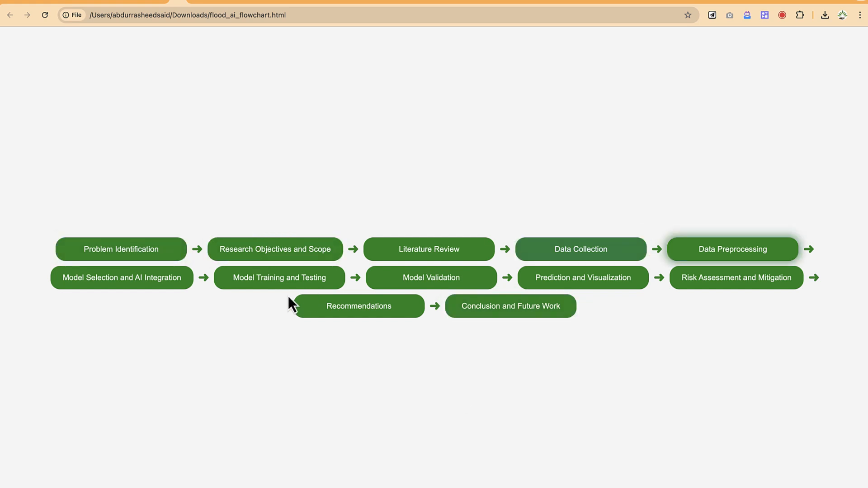
mouse_move(279, 277)
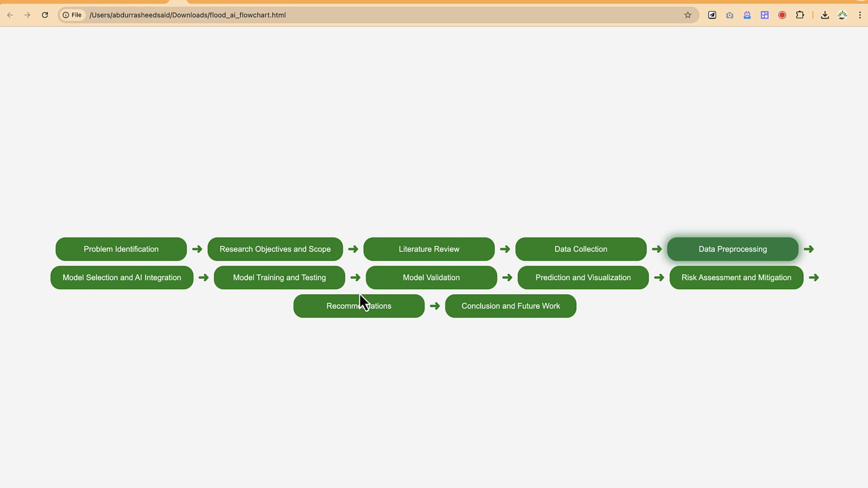
mouse_move(232, 278)
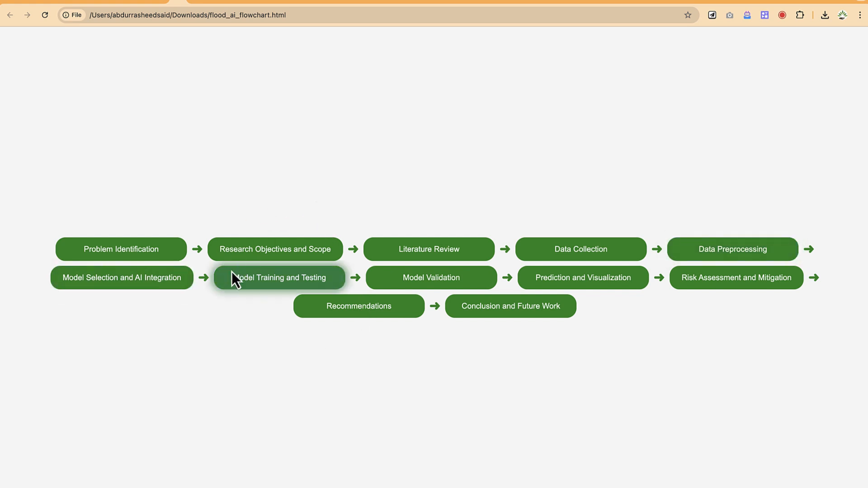
mouse_move(477, 441)
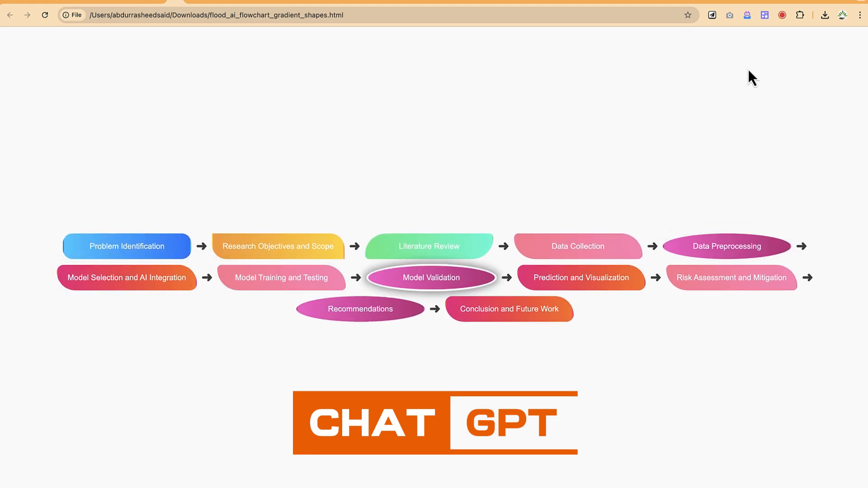
mouse_move(360, 308)
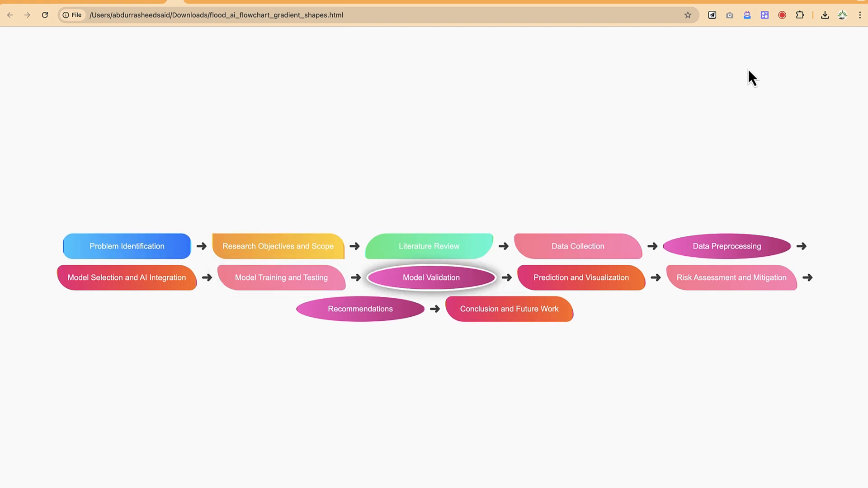
mouse_move(360, 309)
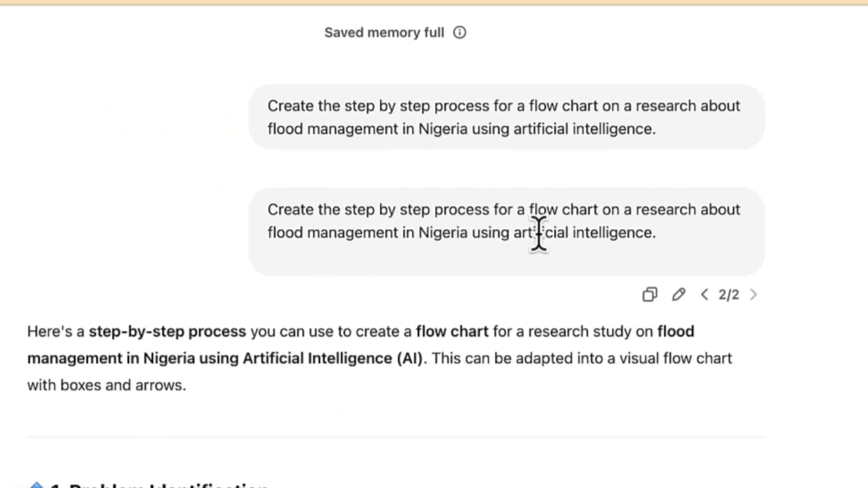
mouse_move(700, 241)
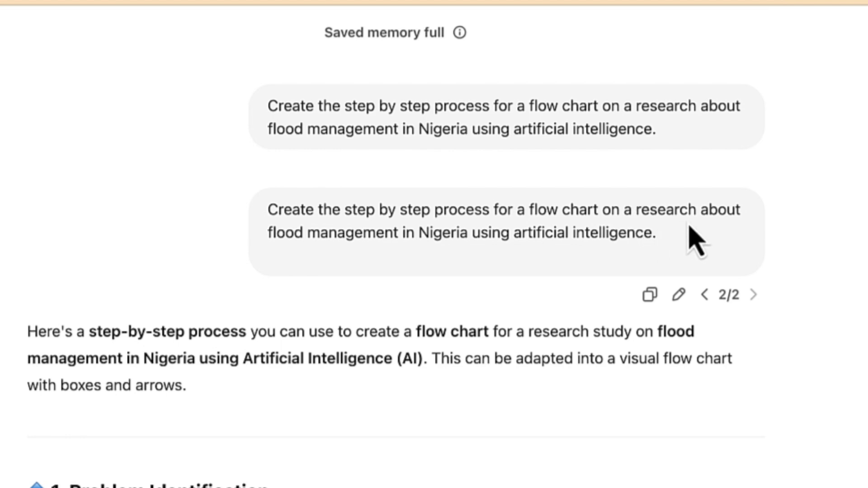
mouse_move(462, 271)
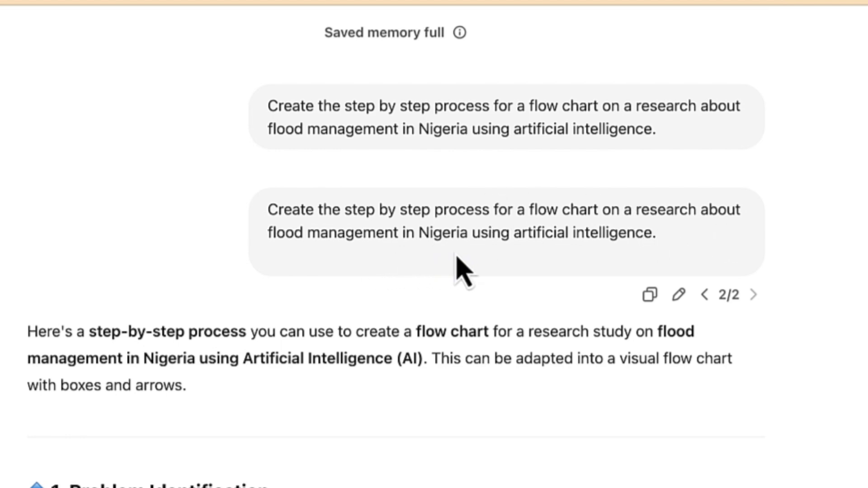
mouse_move(656, 263)
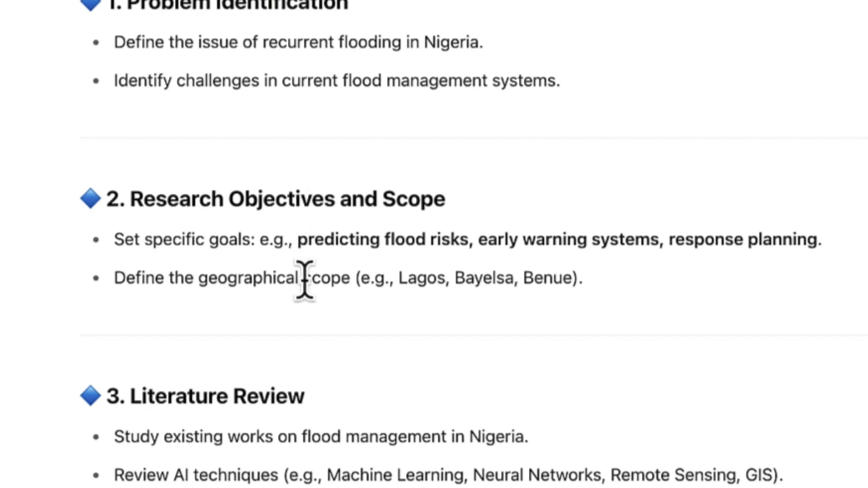
scroll("down", 3)
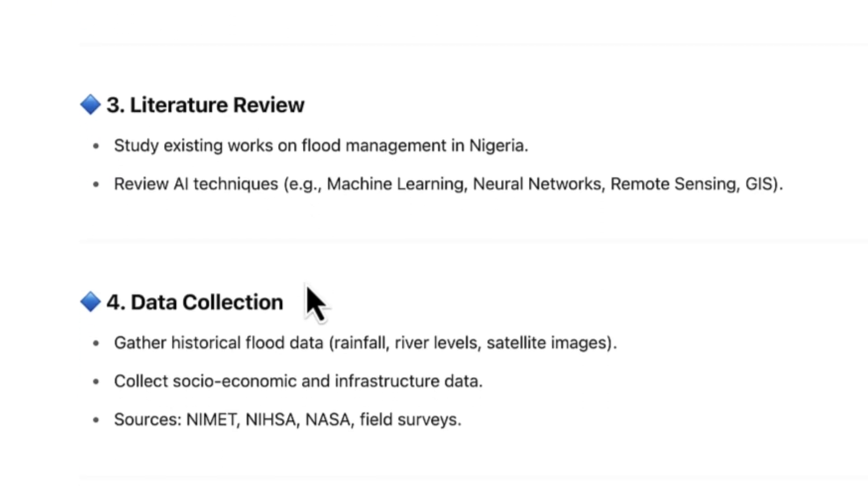
scroll("down", 3)
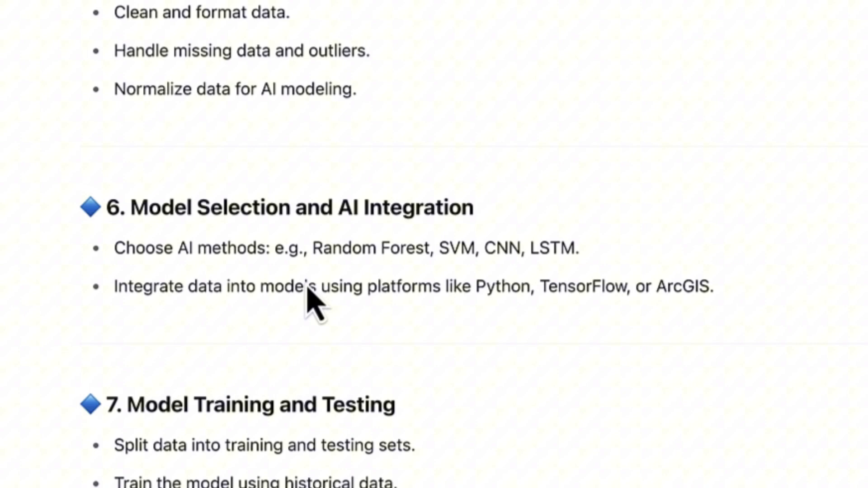
scroll("down", 3)
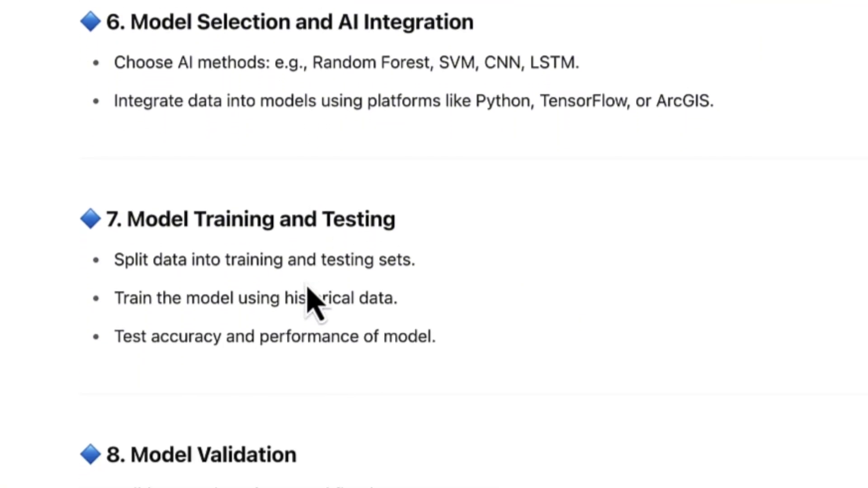
scroll("down", 3)
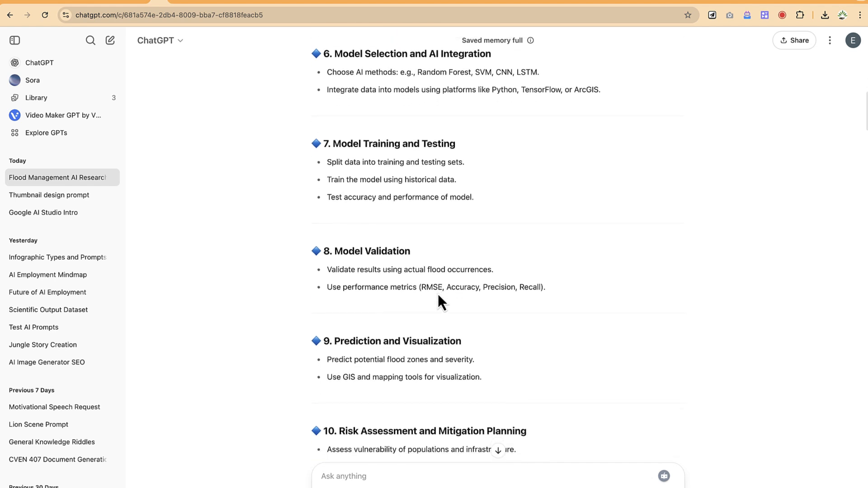
scroll("down", 3)
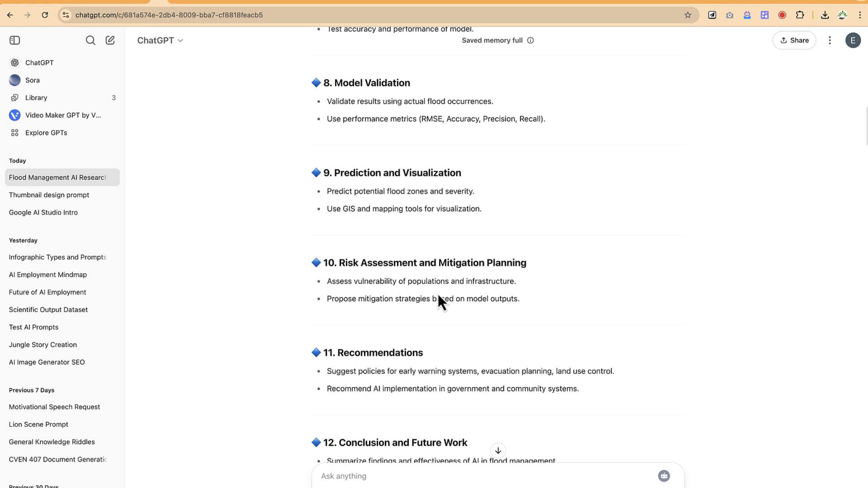
scroll("down", 3)
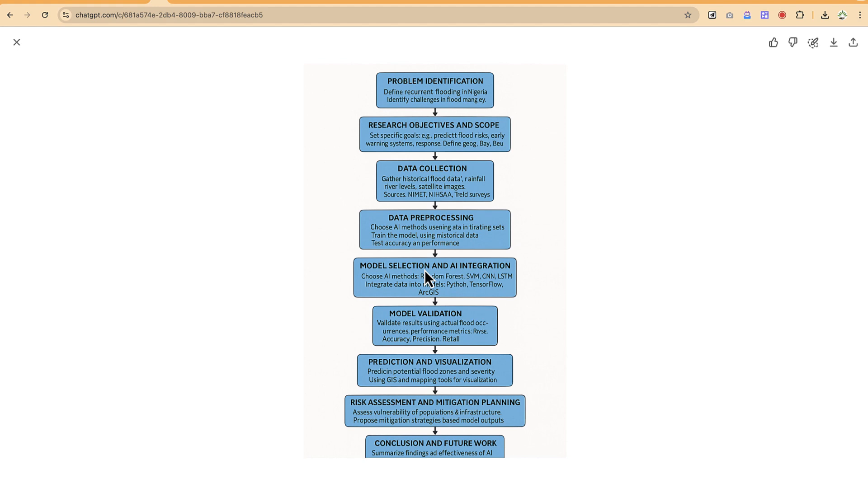
mouse_move(27, 60)
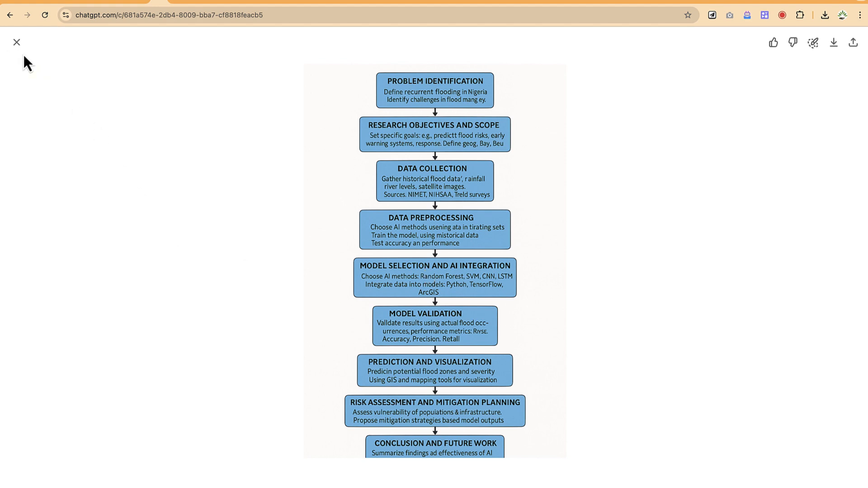
mouse_move(16, 42)
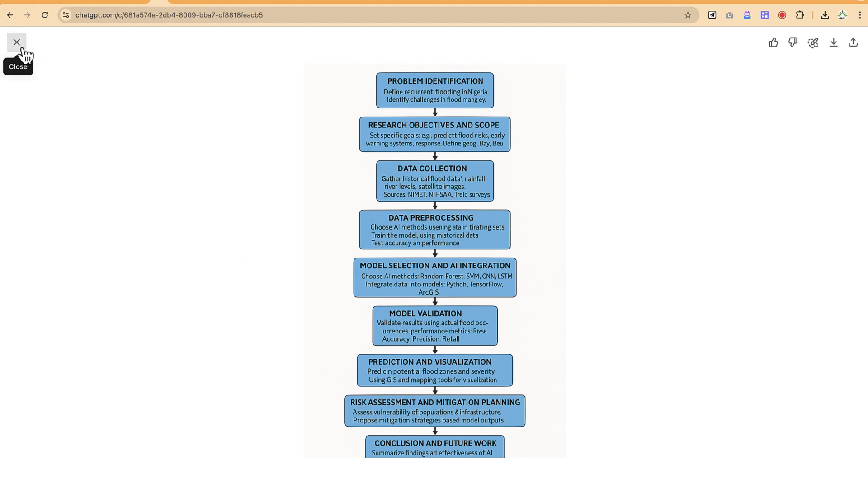
Close the enlarged vertical flood-management flowchart image viewer.
left_click(17, 42)
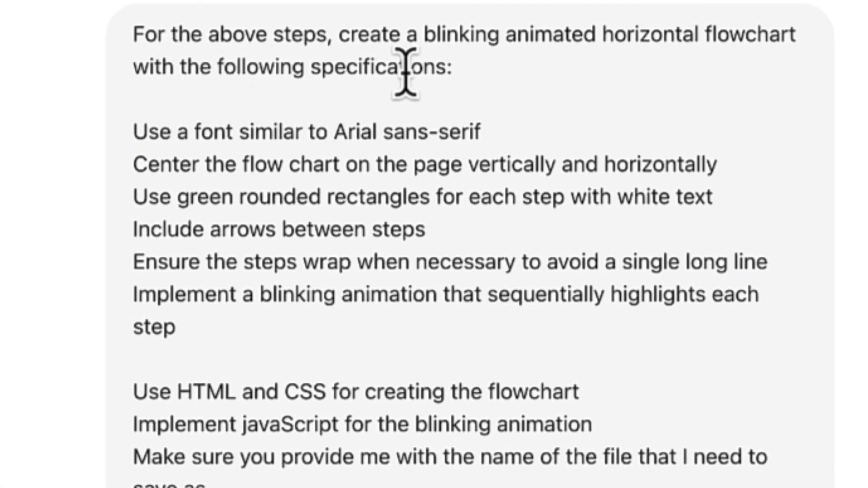
mouse_move(609, 92)
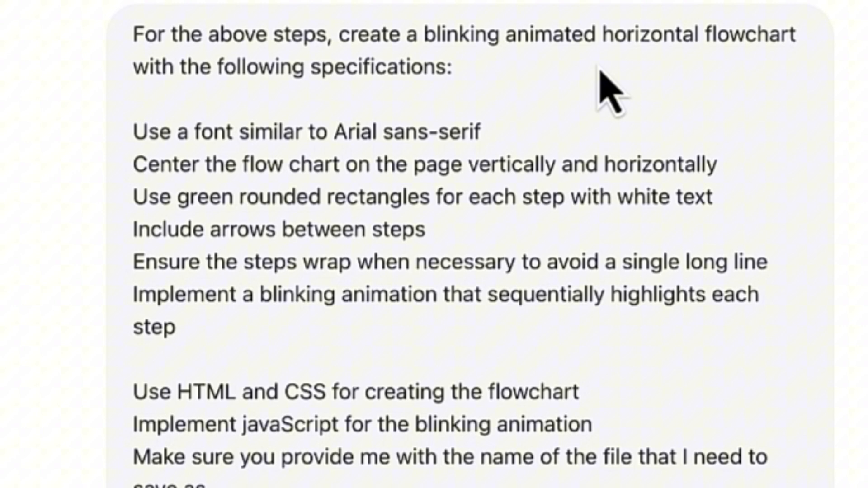
mouse_move(423, 127)
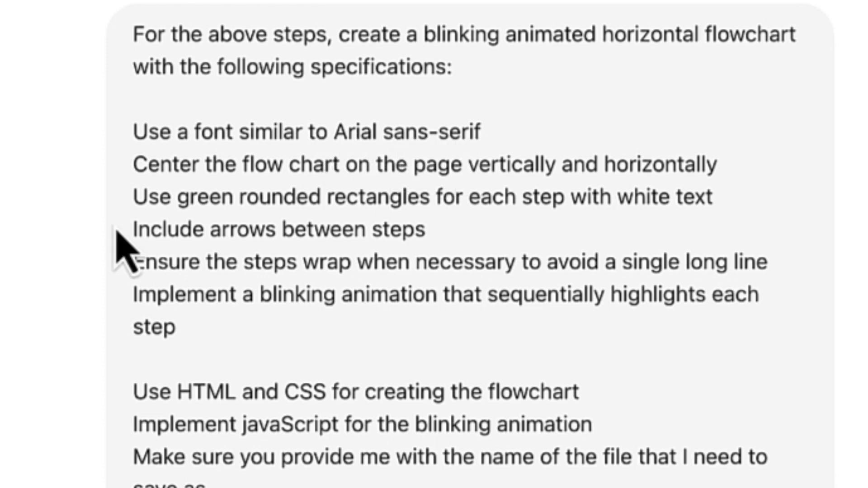
mouse_move(468, 188)
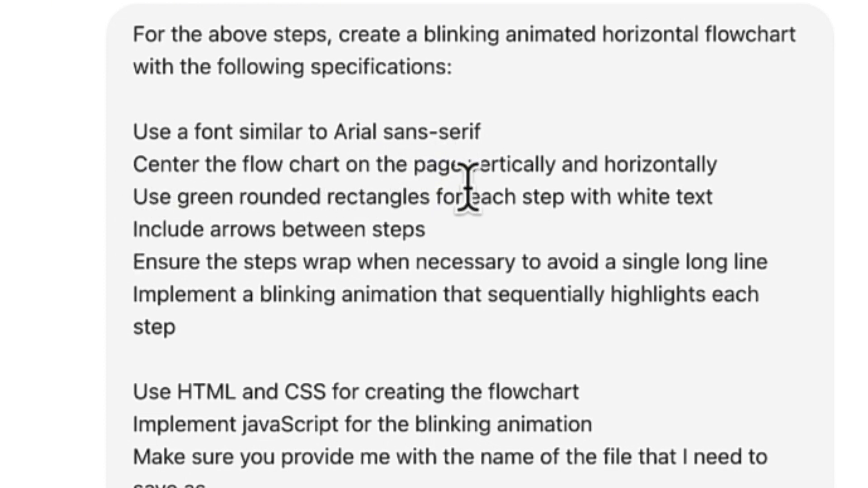
mouse_move(190, 229)
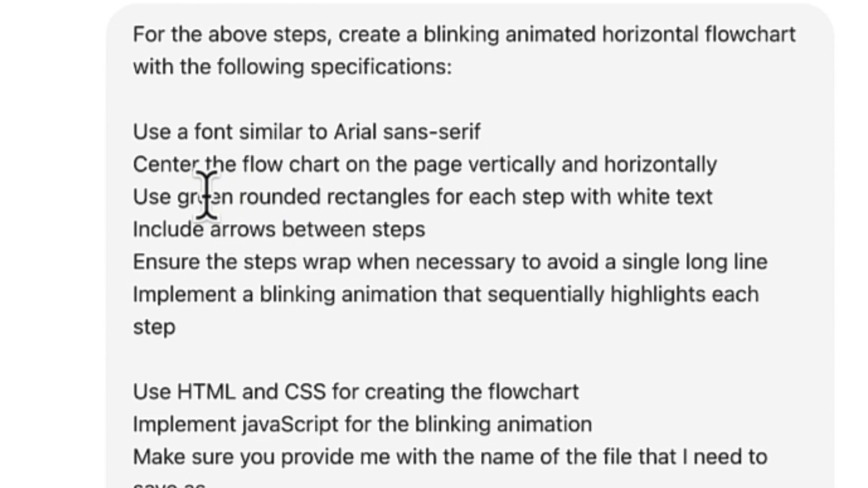
Highlight the phrase 'green rounded rectangles' in the flowchart prompt.
left_click_drag(183, 197, 310, 197)
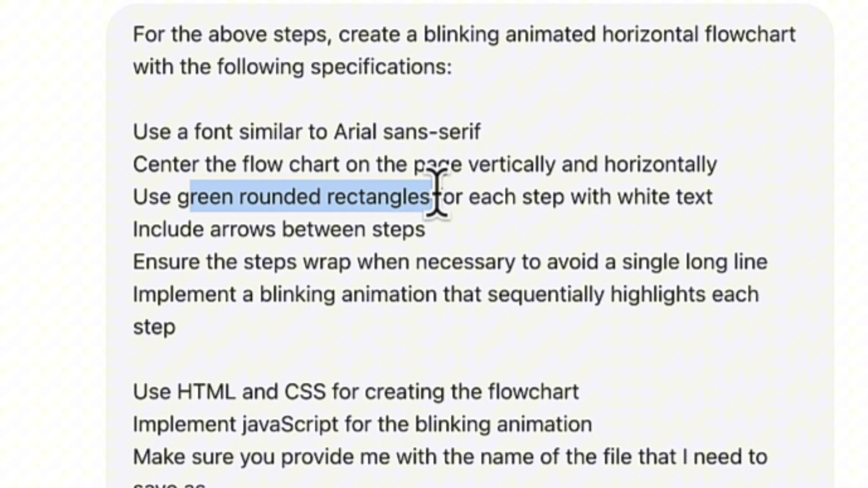
mouse_move(641, 233)
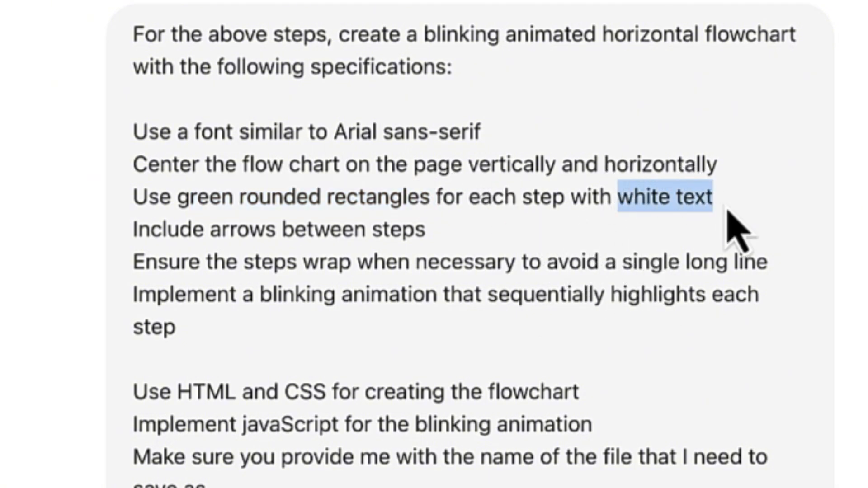
mouse_move(222, 232)
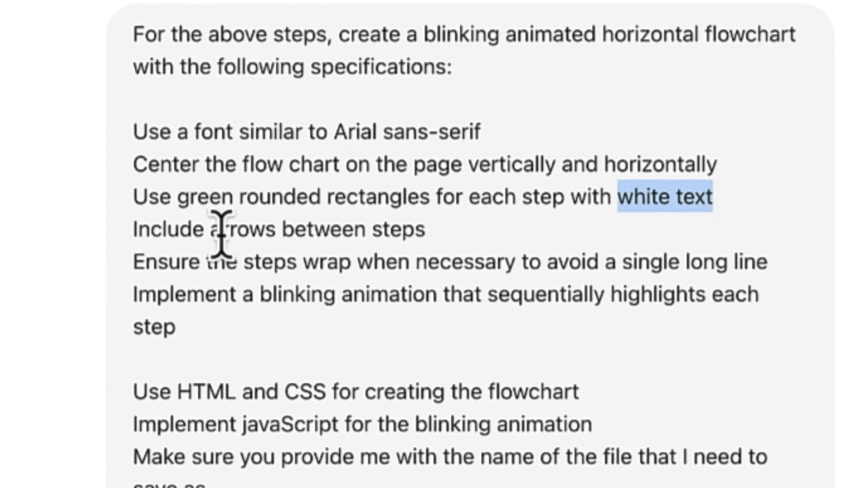
mouse_move(140, 265)
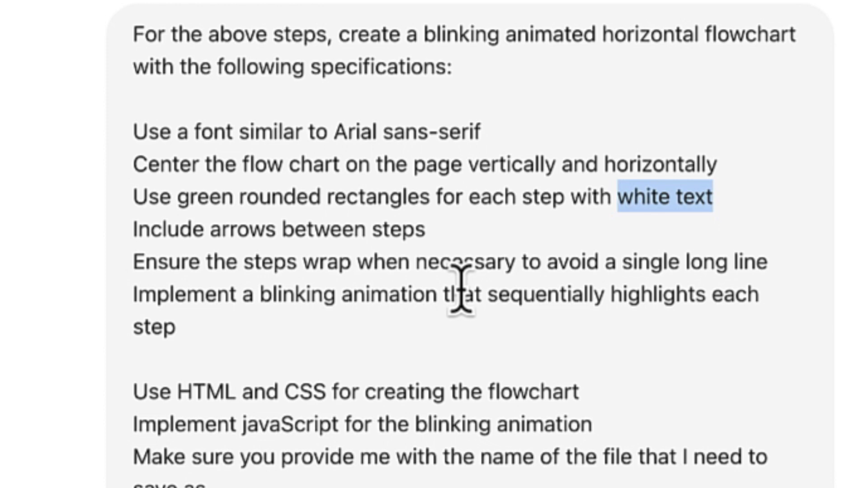
mouse_move(174, 282)
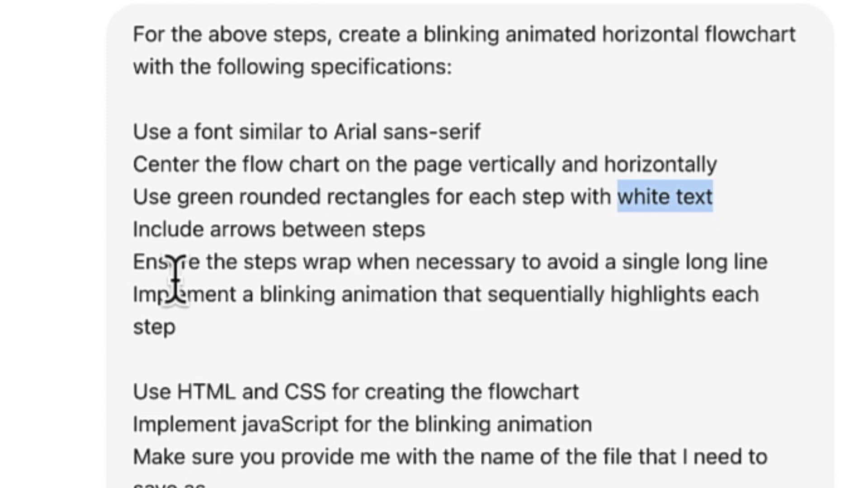
mouse_move(626, 352)
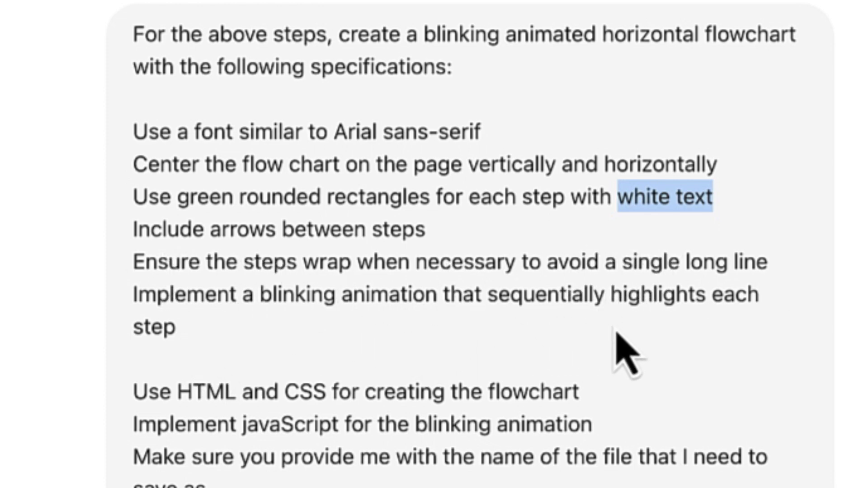
mouse_move(138, 377)
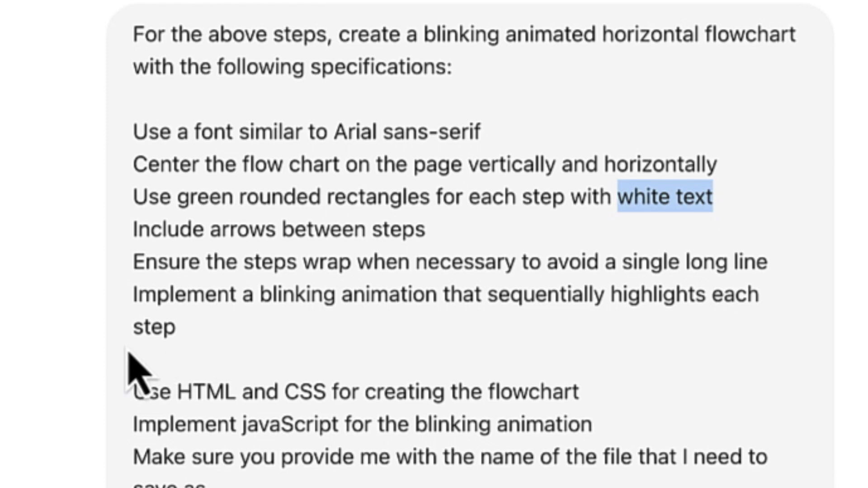
mouse_move(177, 390)
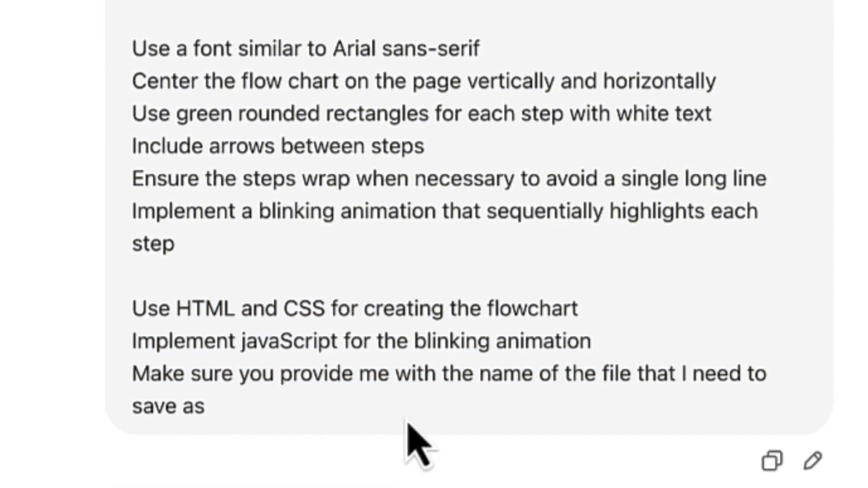
mouse_move(769, 418)
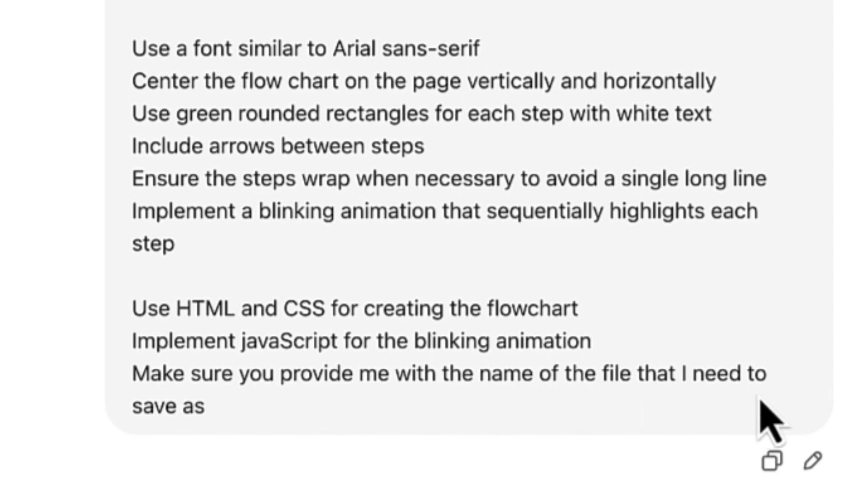
mouse_move(138, 202)
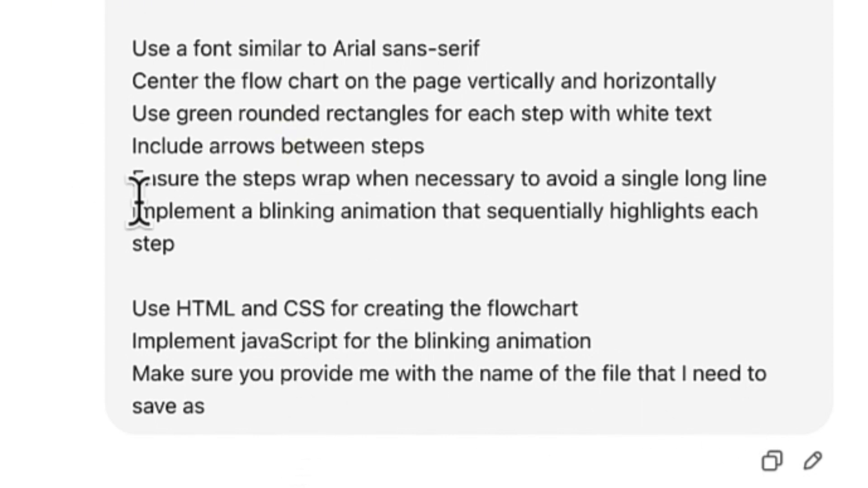
mouse_move(208, 42)
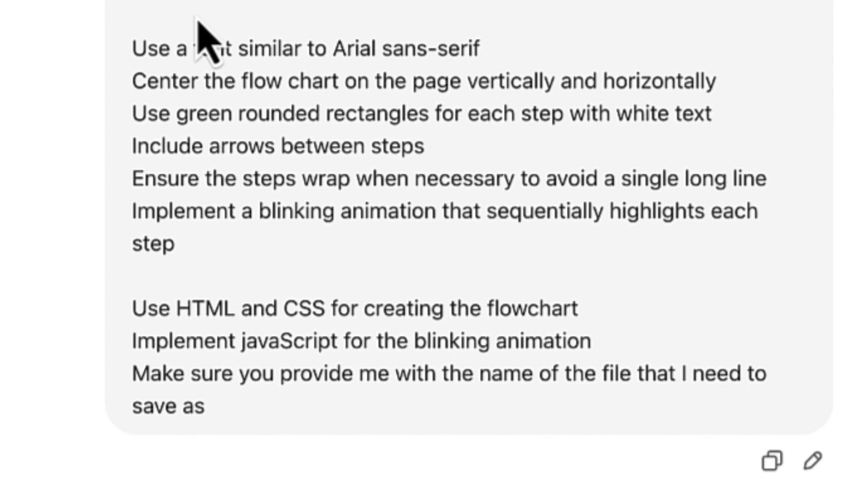
mouse_move(279, 291)
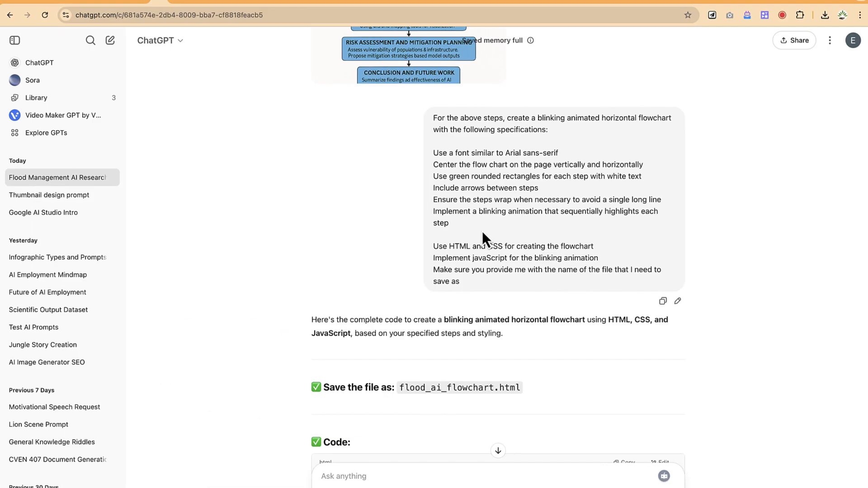
scroll("down", 3)
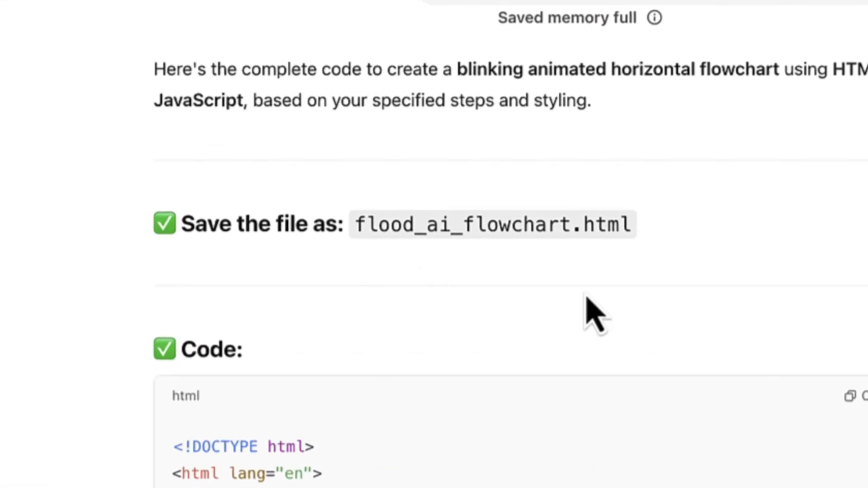
scroll("down", 3)
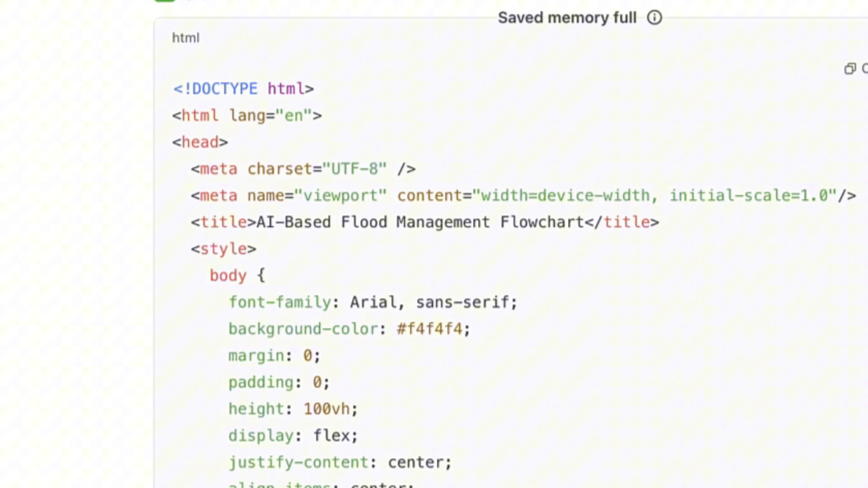
scroll("down", 3)
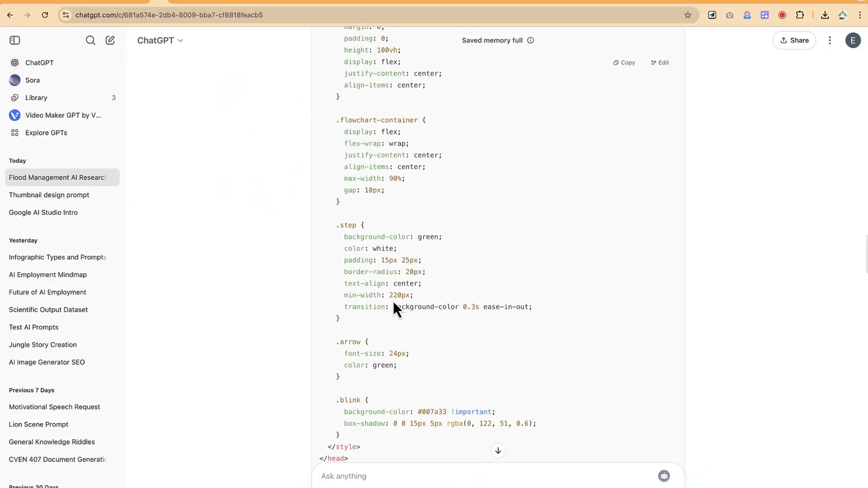
scroll("up", 3)
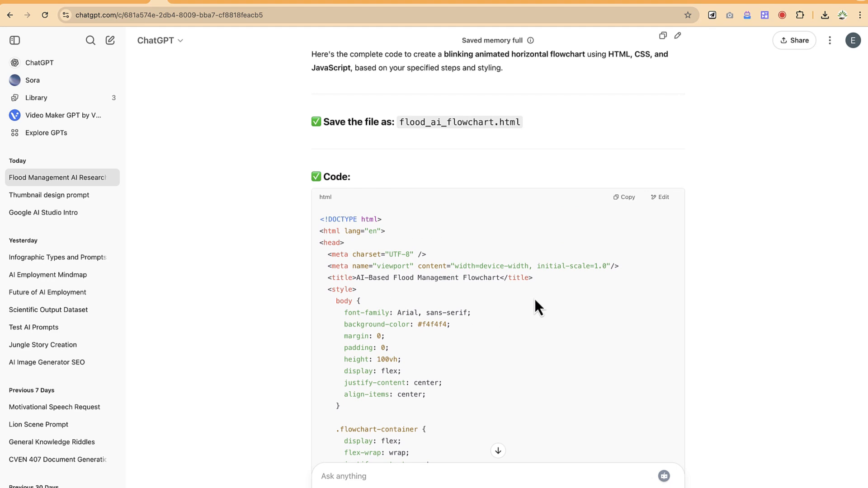
mouse_move(459, 276)
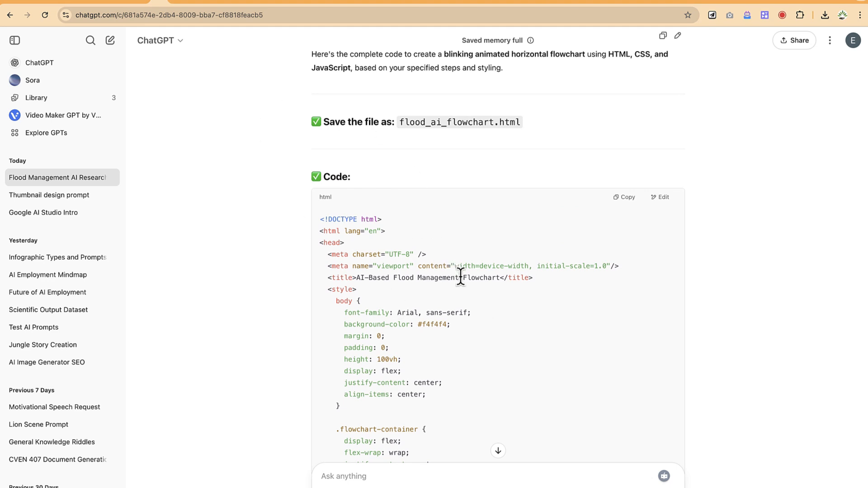
scroll("up", 3)
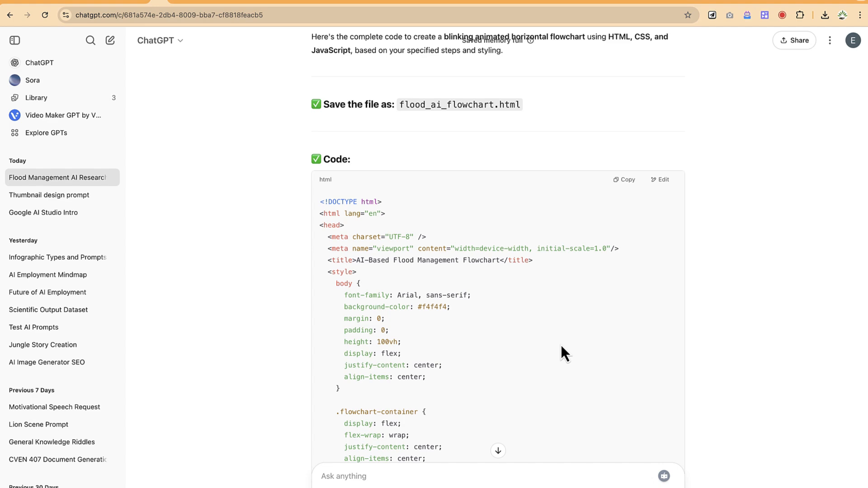
scroll("down", 3)
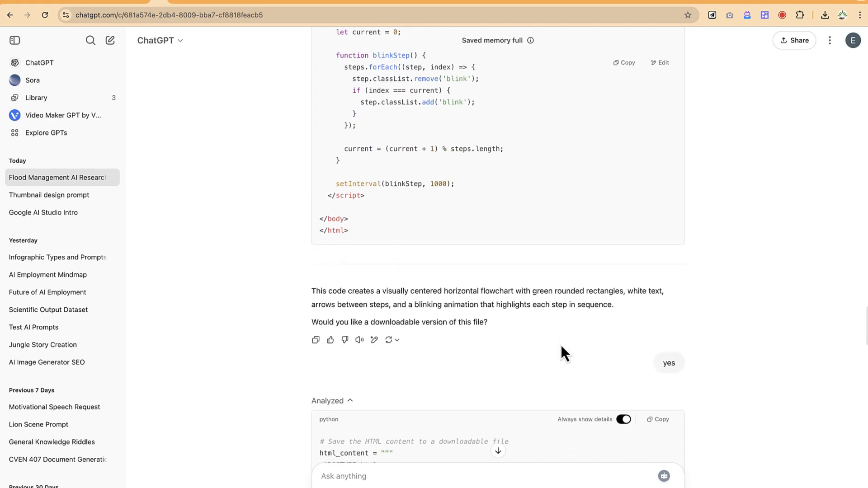
scroll("down", 3)
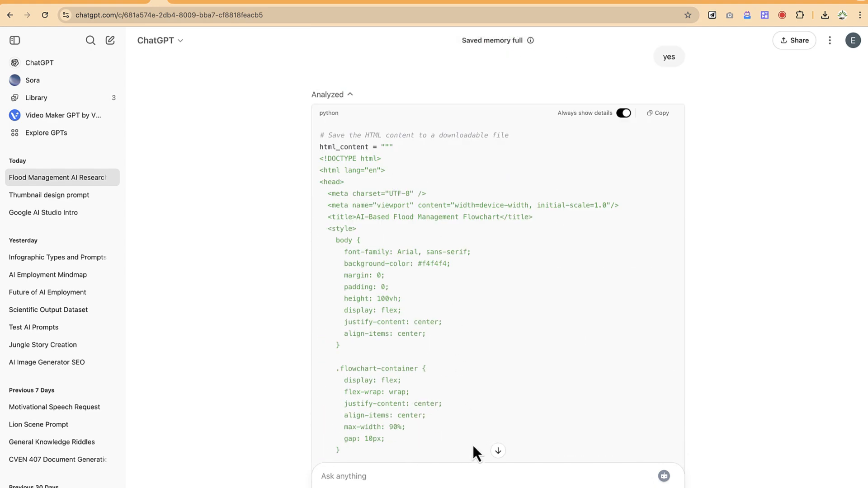
scroll("down", 3)
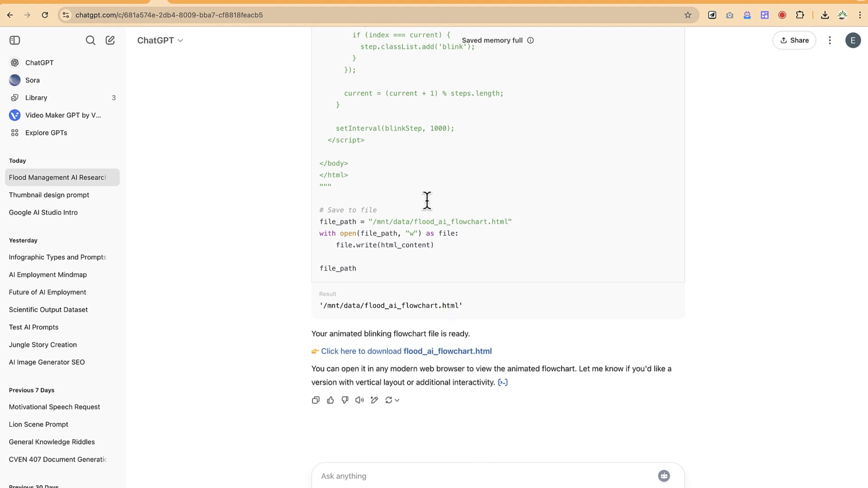
scroll("up", 3)
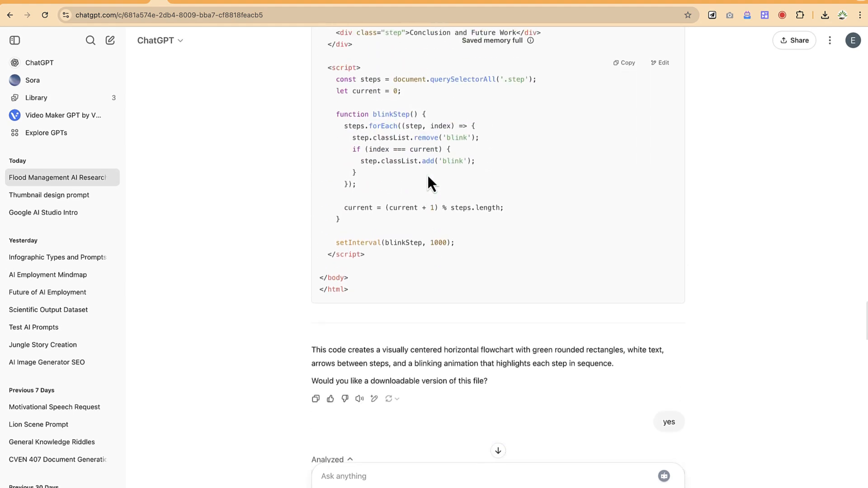
scroll("down", 3)
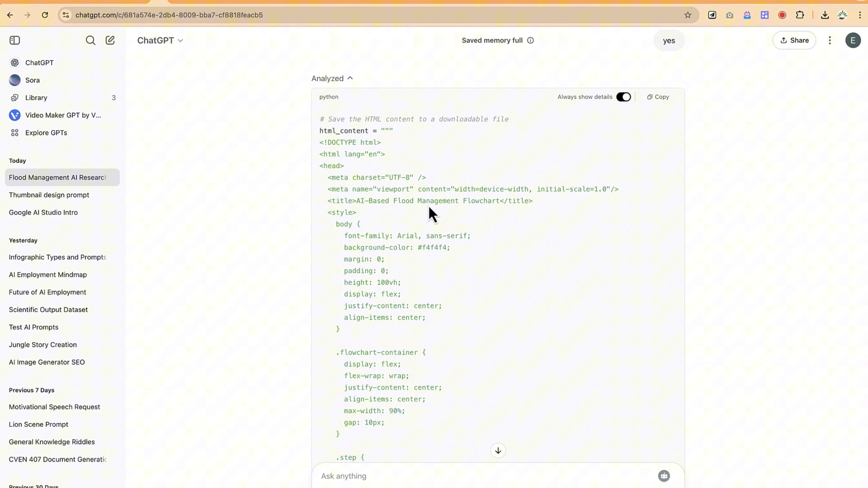
scroll("down", 3)
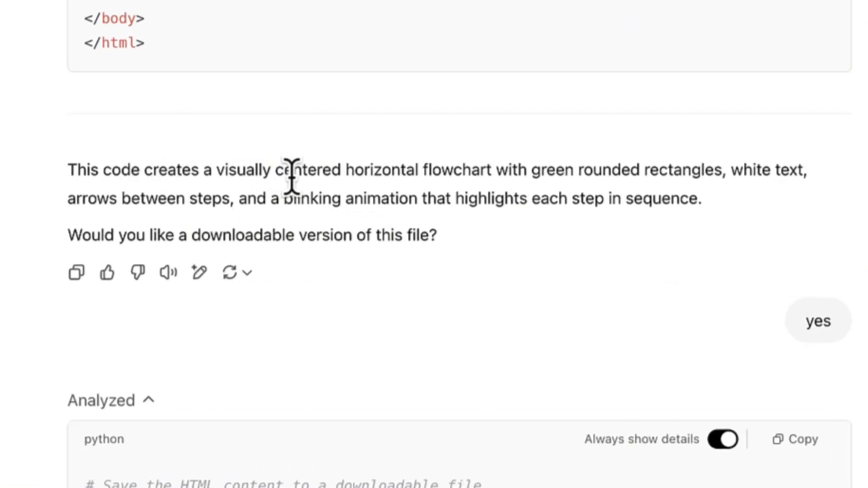
mouse_move(559, 186)
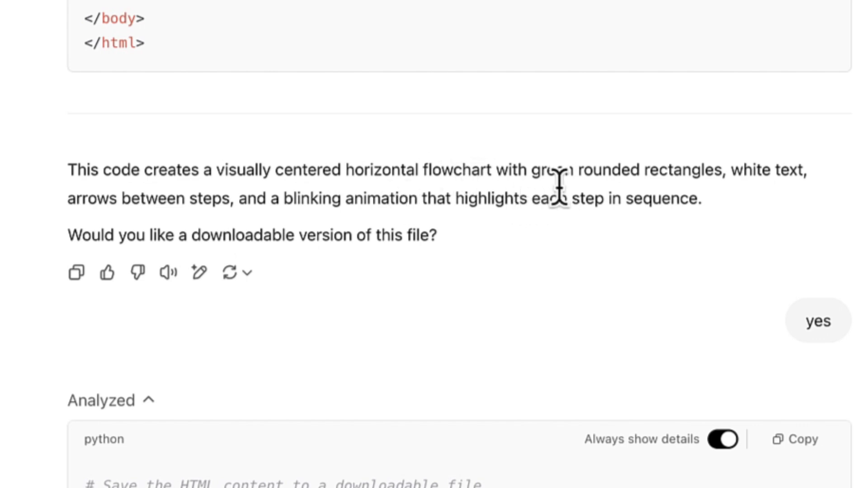
mouse_move(744, 221)
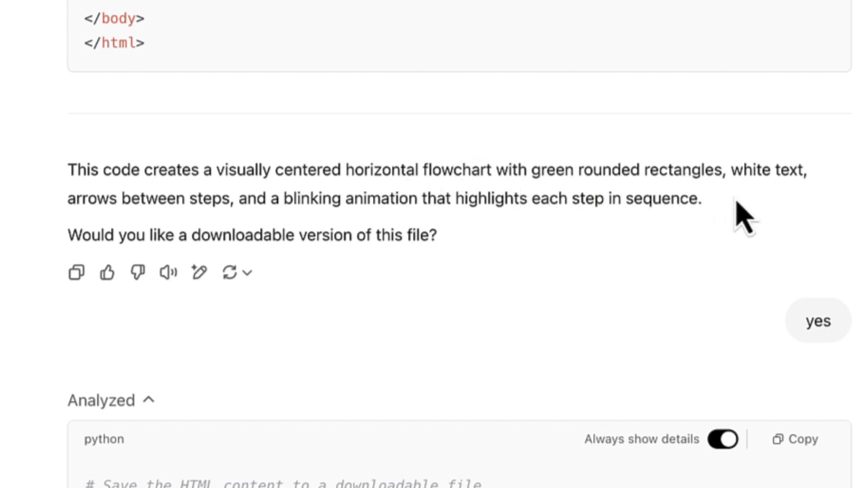
mouse_move(204, 238)
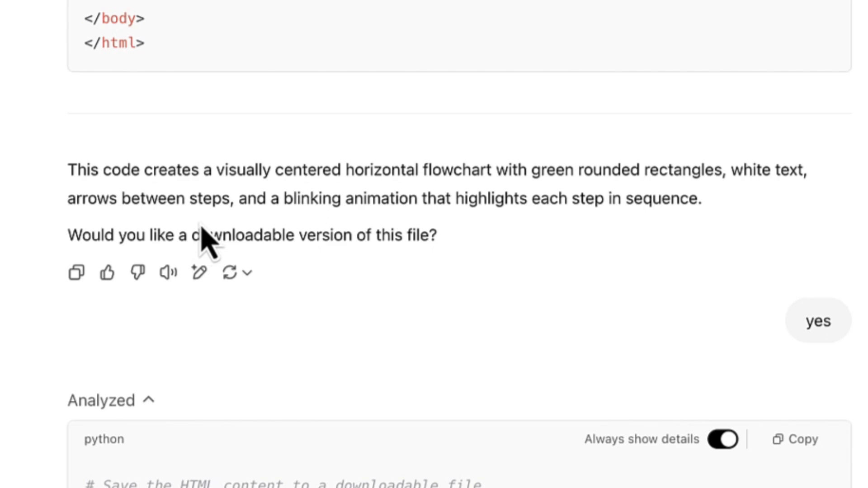
mouse_move(488, 249)
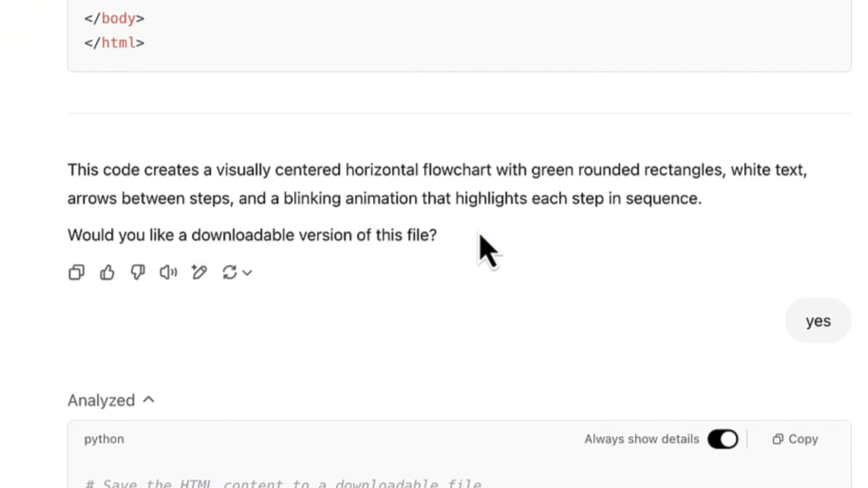
mouse_move(612, 254)
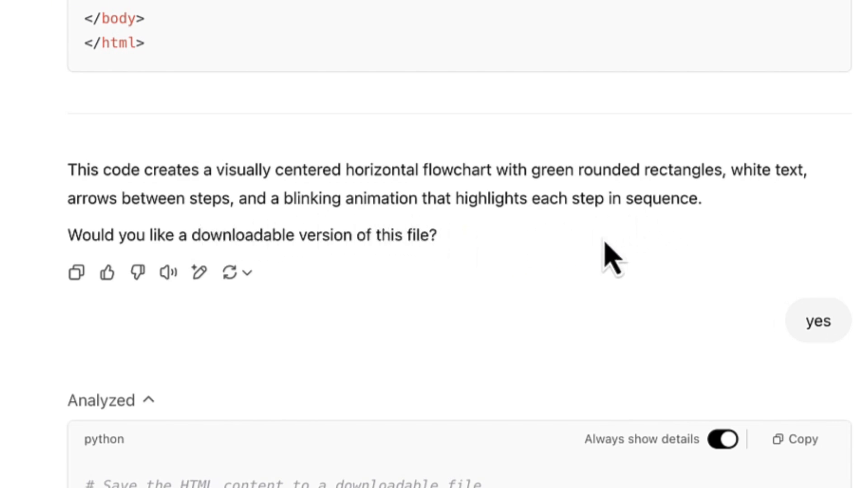
scroll("down", 3)
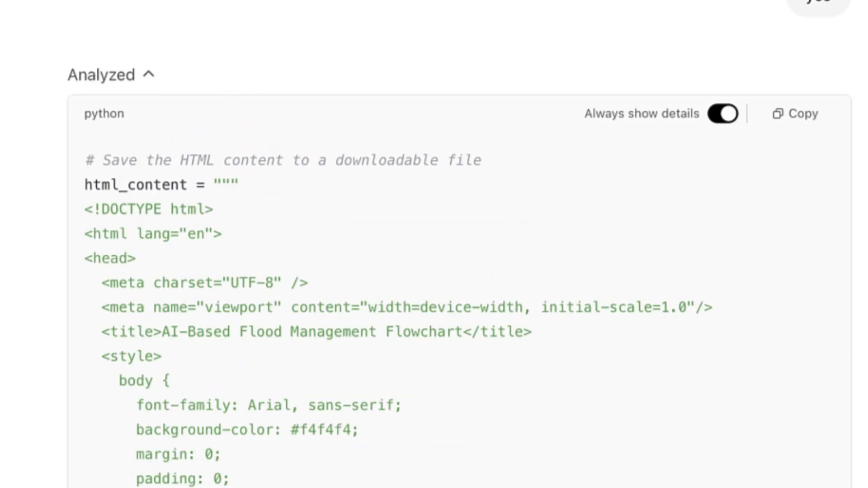
scroll("down", 3)
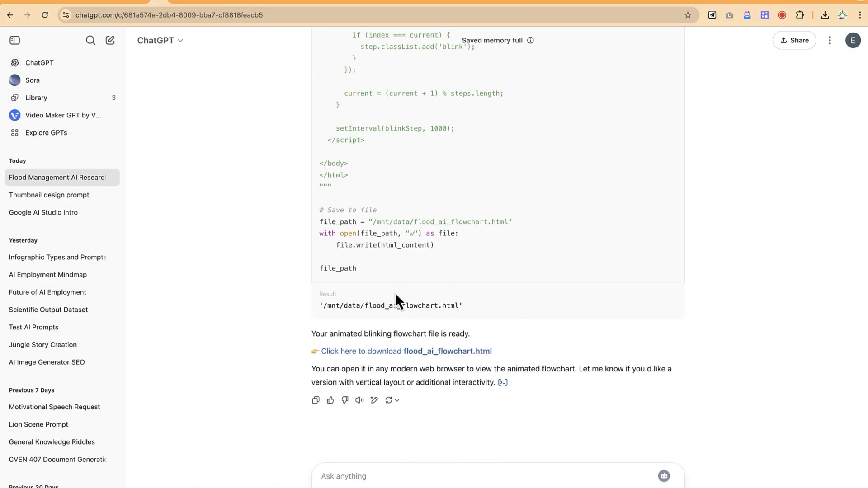
mouse_move(377, 354)
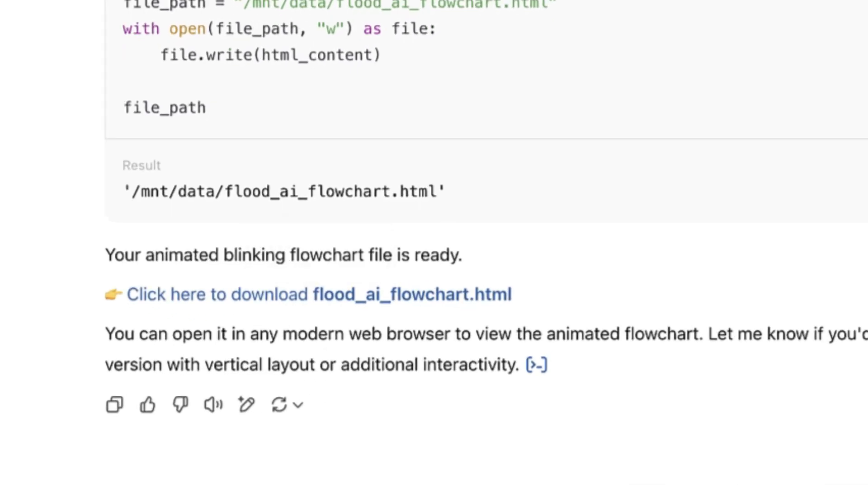
Download flood_ai_flowchart.html from ChatGPT's finished answer.
left_click(216, 294)
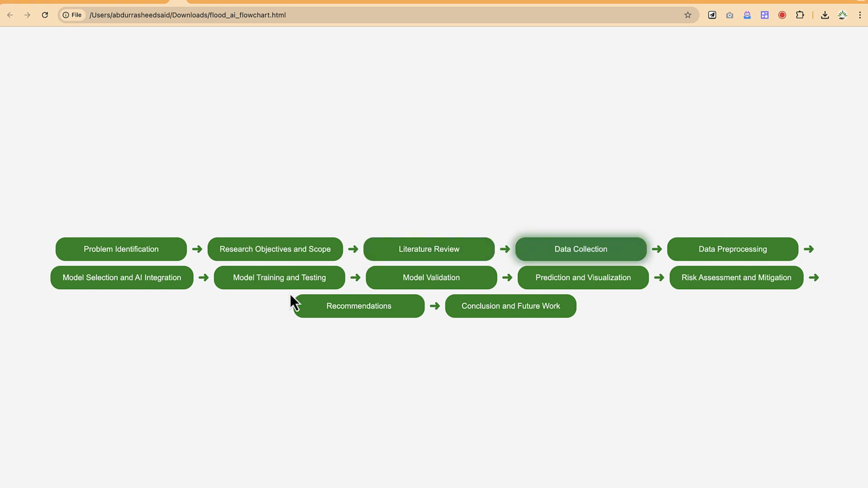
mouse_move(431, 277)
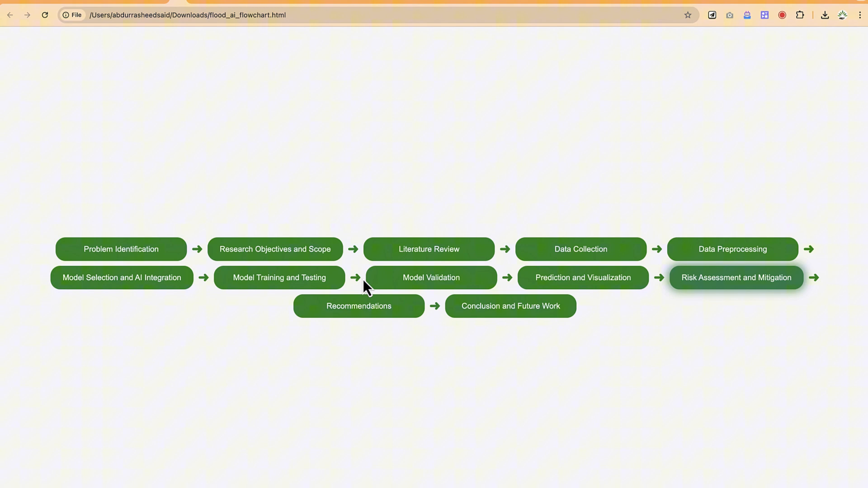
mouse_move(180, 61)
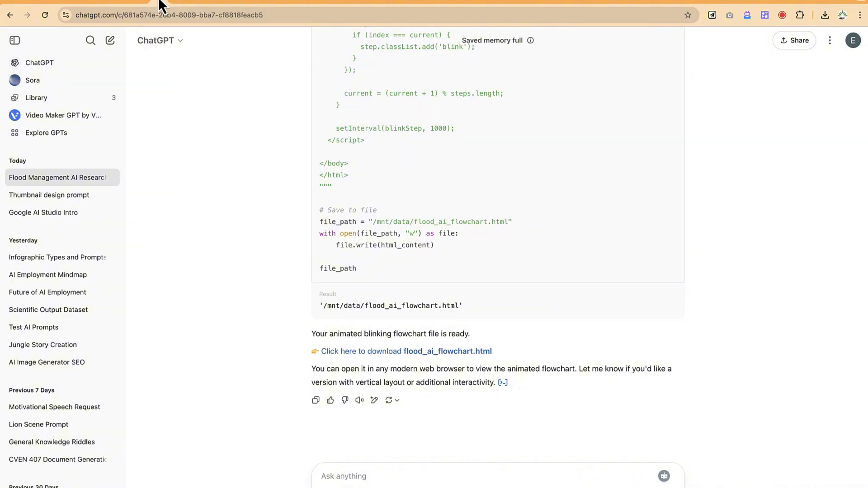
Scroll the OneCompiler home page to view the Popular languages grid.
scroll("up", 3)
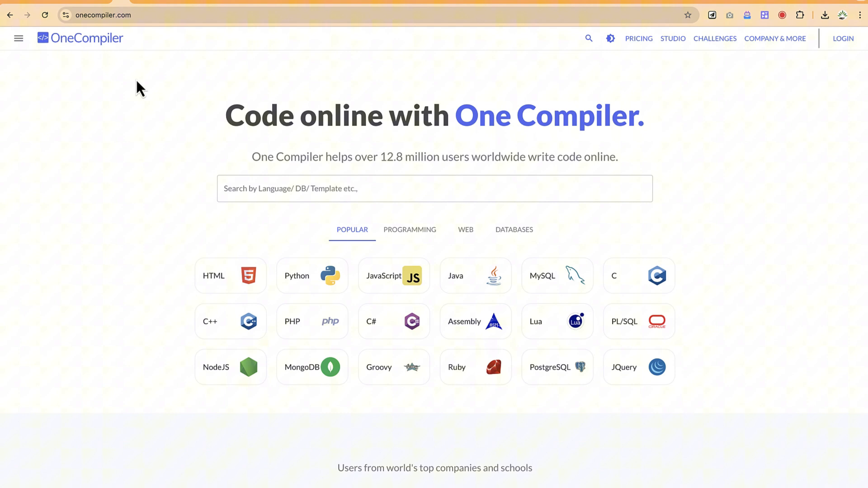
mouse_move(307, 399)
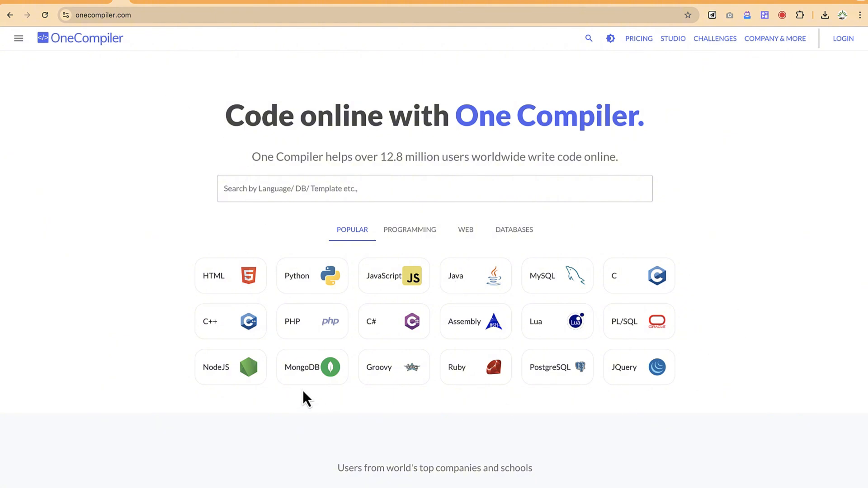
scroll("down", 3)
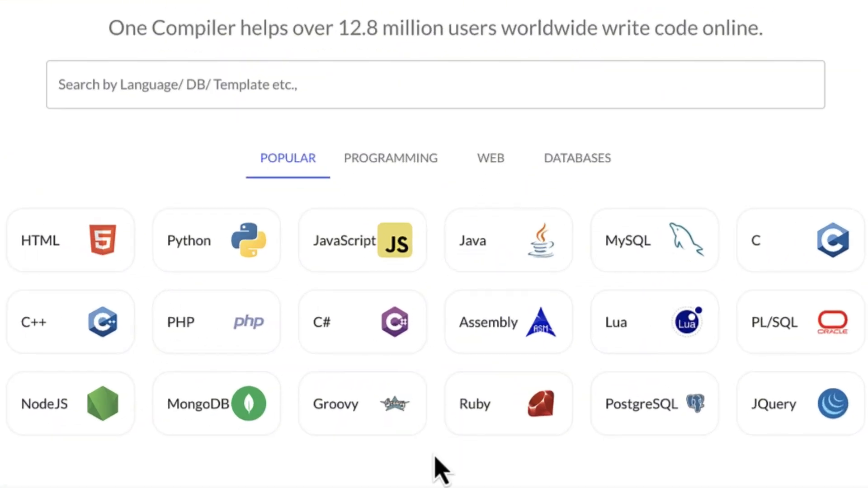
mouse_move(49, 263)
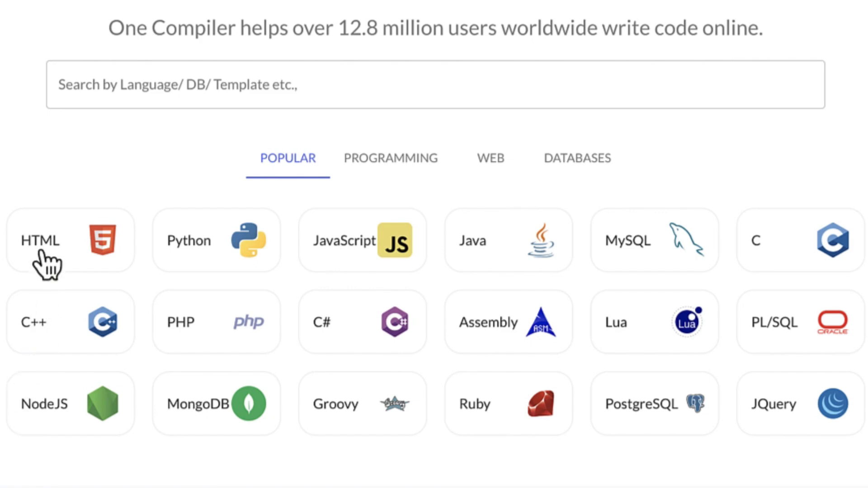
Start an HTML project and run the code, rendering green blinking step boxes.
left_click(70, 240)
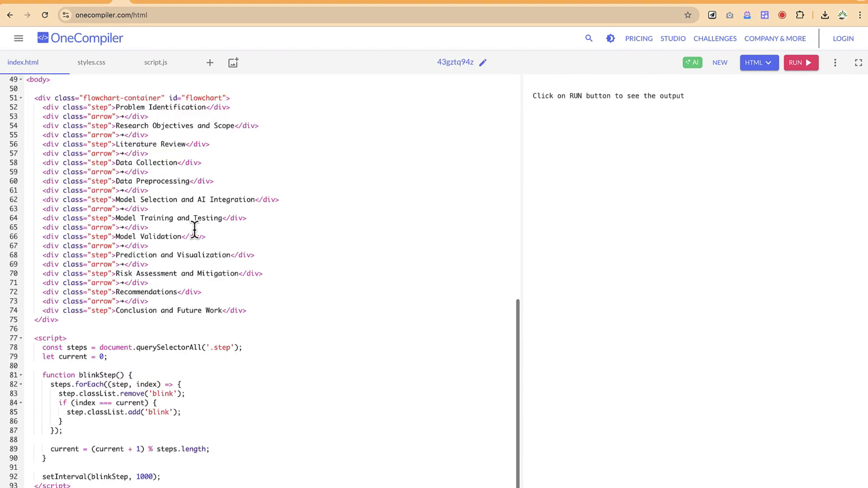
scroll("down", 3)
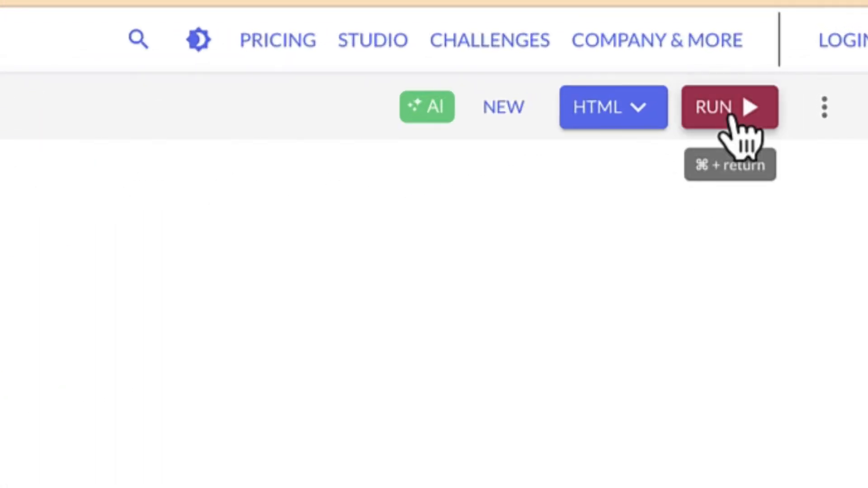
left_click(729, 107)
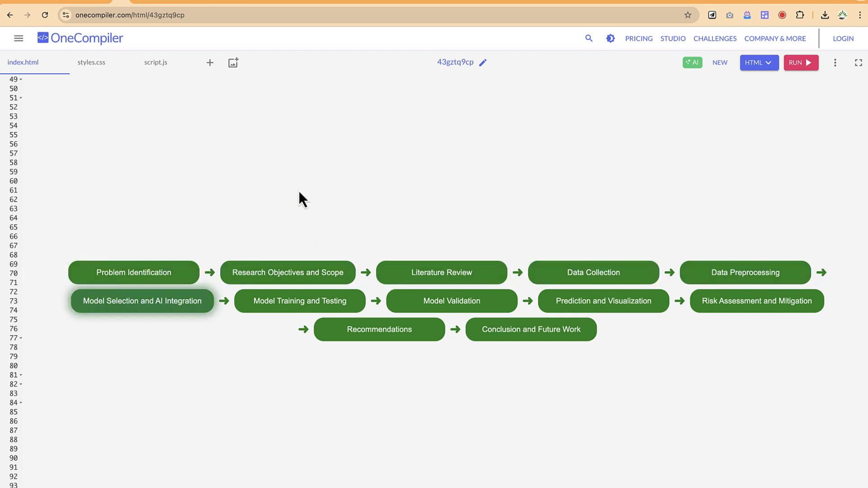
Show the editor's three-dot menu with Download and Editor Settings options.
left_click(835, 62)
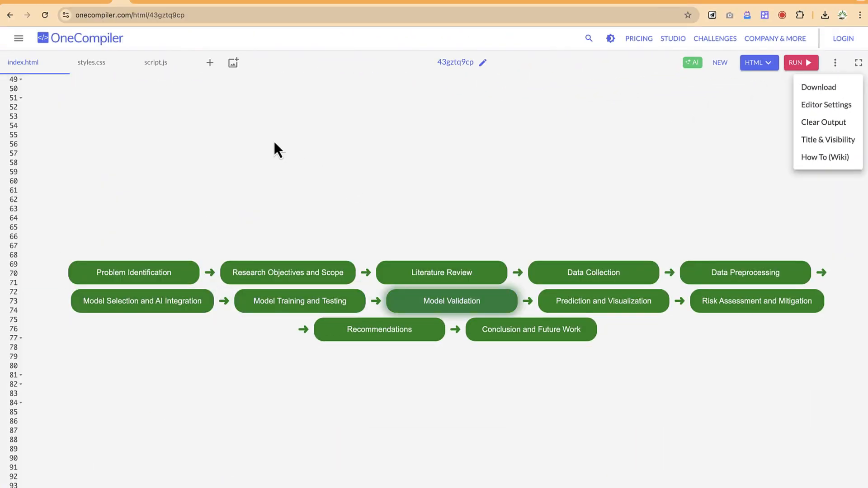
mouse_move(756, 301)
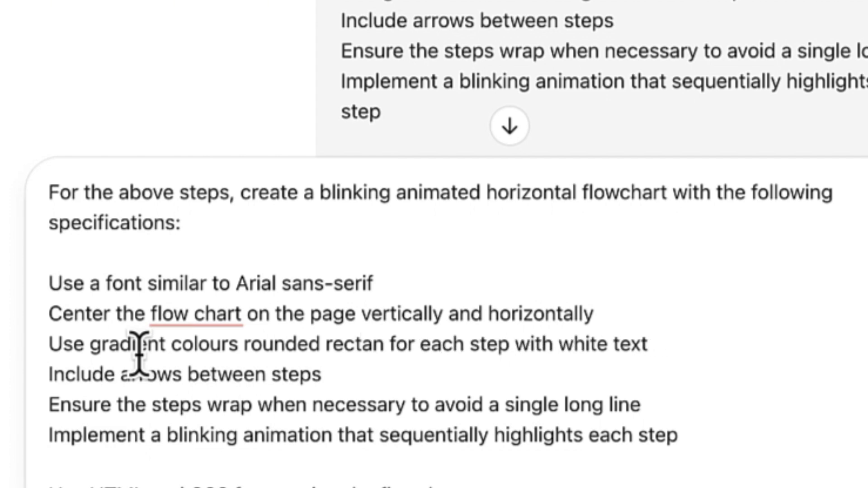
Replace the rounded-rectangle wording with 'with various shapes' in the gradient flowchart prompt.
key("Backspace")
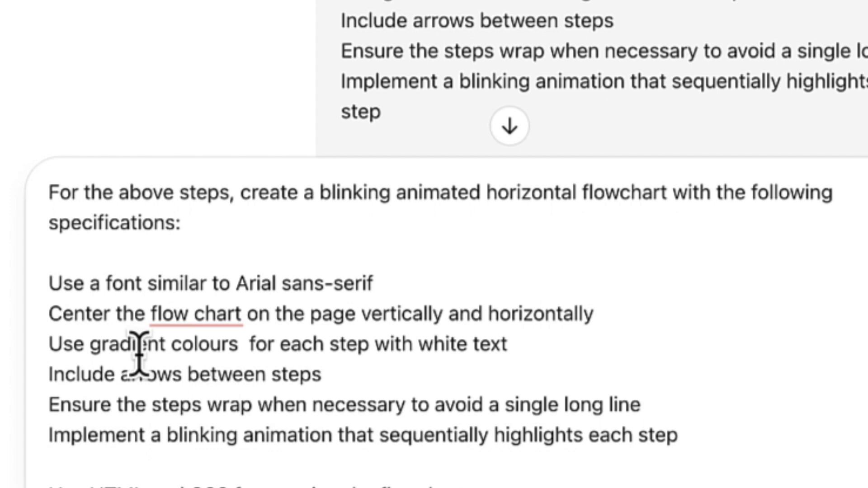
type("with various")
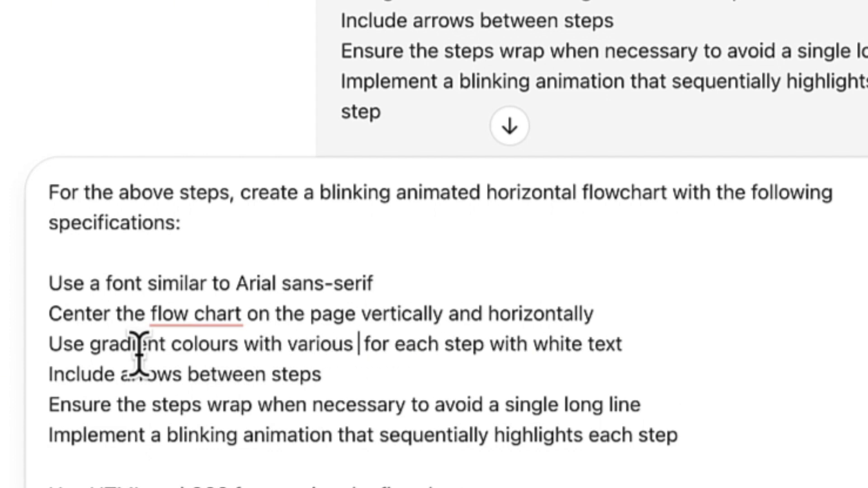
type("shapes")
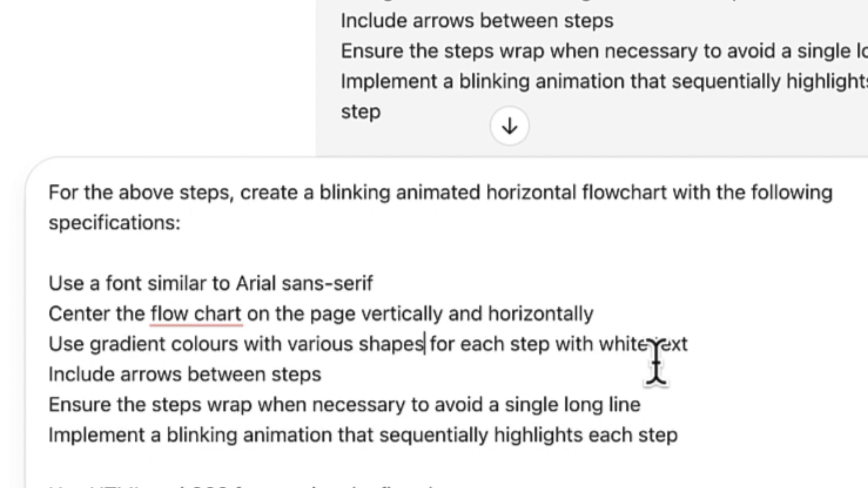
mouse_move(266, 365)
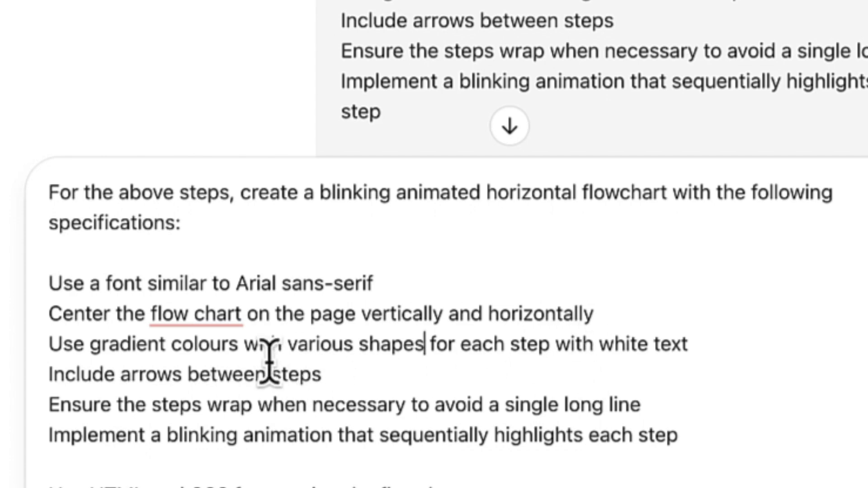
scroll("down", 3)
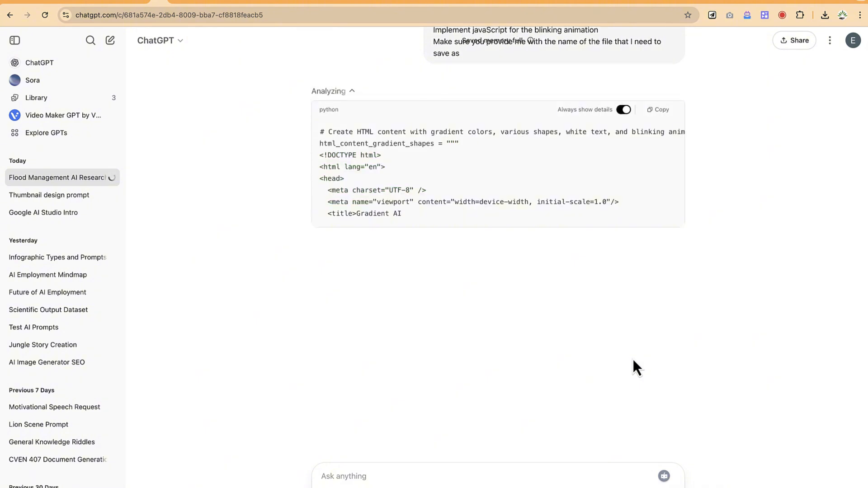
Scroll through the generated code and download flood_ai_flowchart_gradient_shapes.html.
scroll("down", 3)
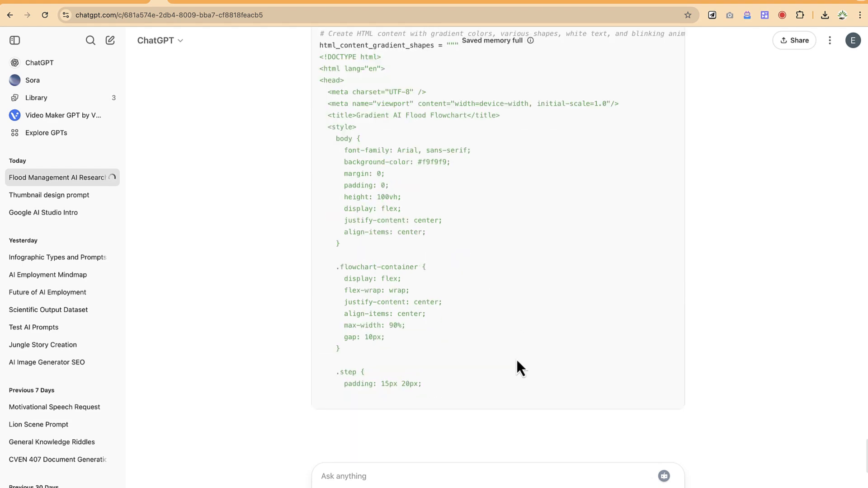
scroll("down", 3)
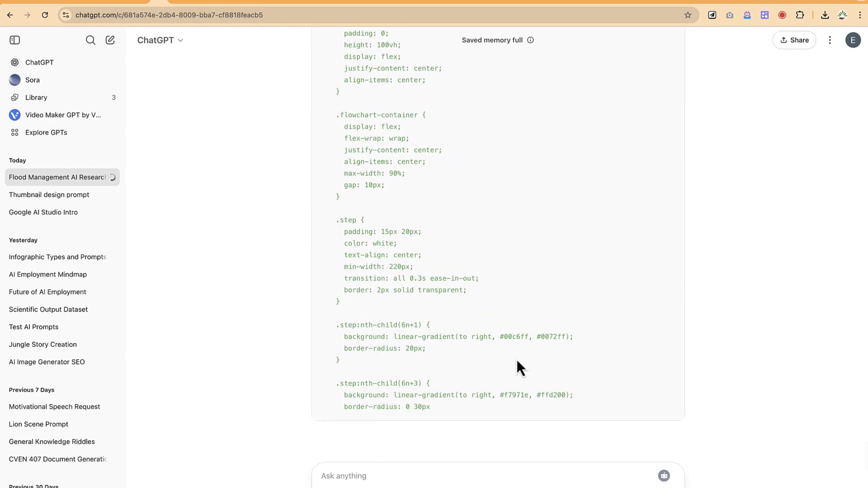
scroll("down", 3)
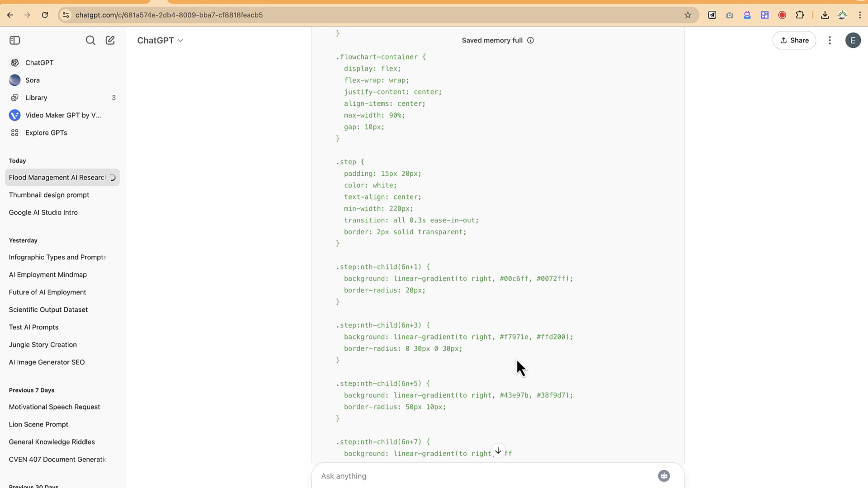
scroll("down", 3)
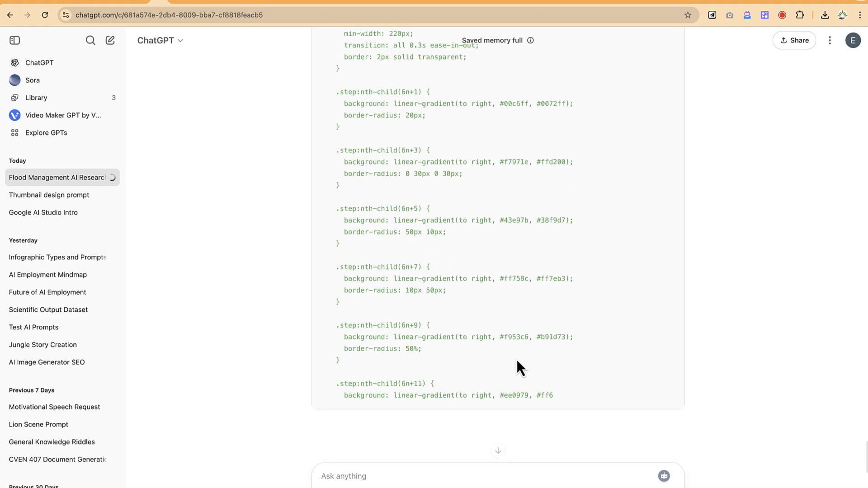
scroll("down", 3)
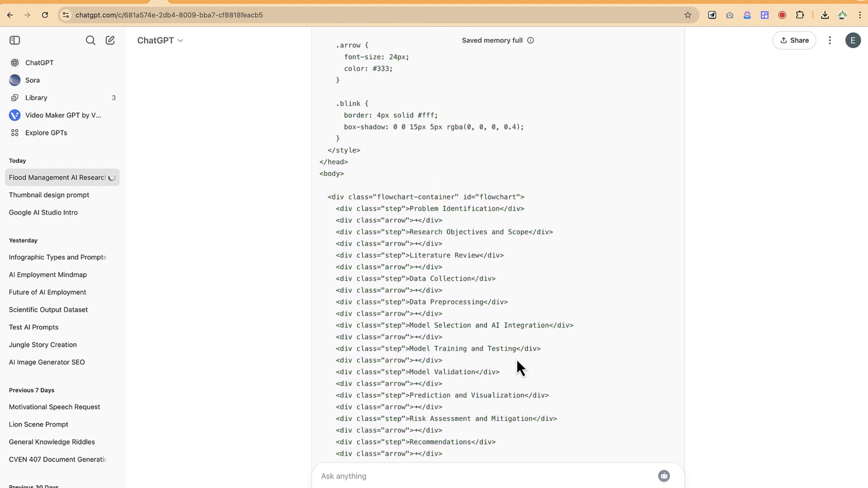
scroll("down", 3)
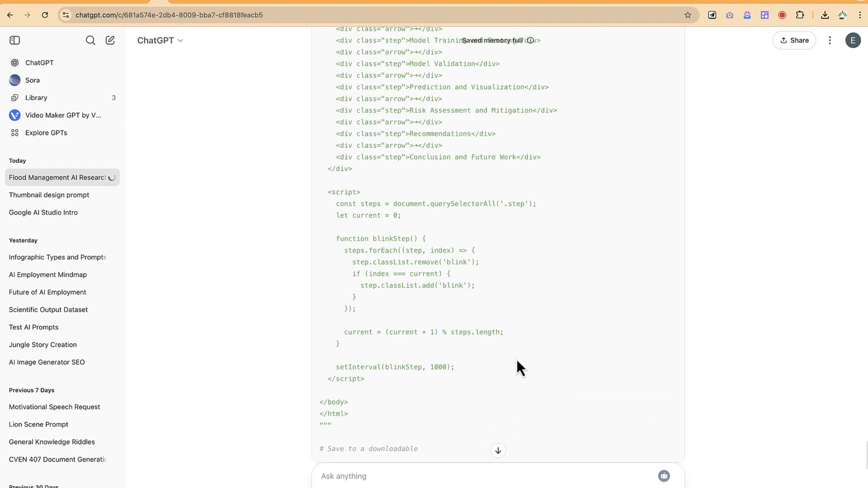
scroll("up", 3)
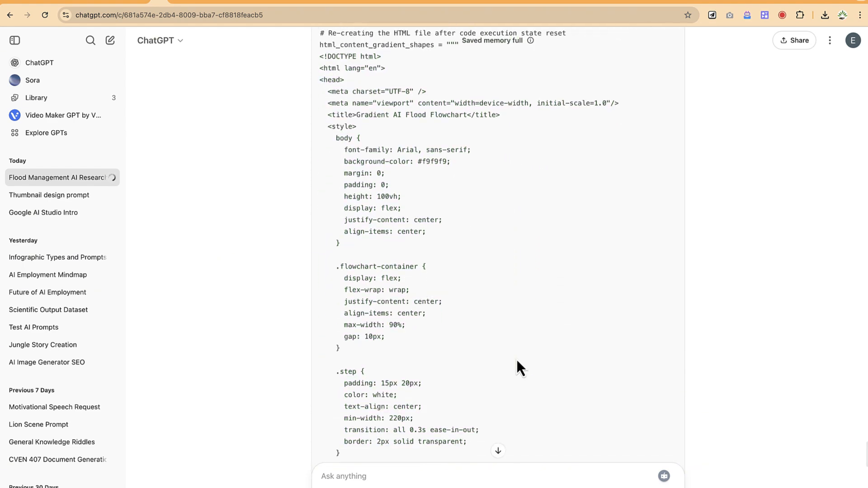
scroll("down", 3)
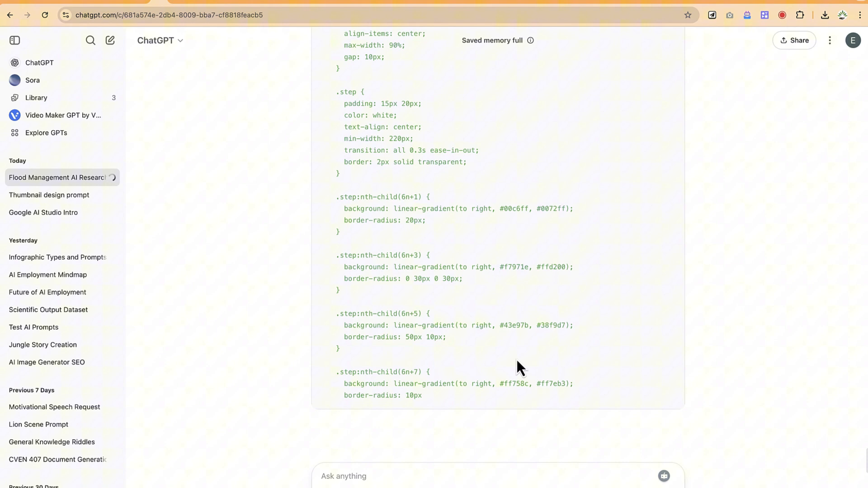
scroll("down", 3)
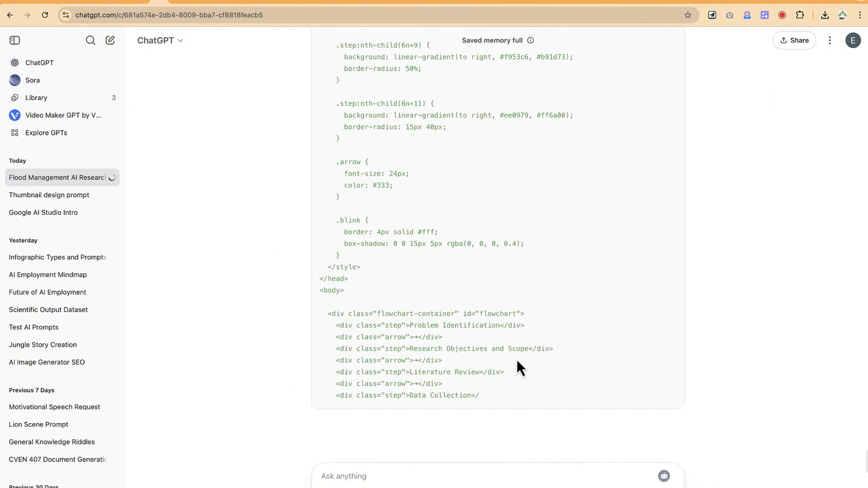
scroll("down", 3)
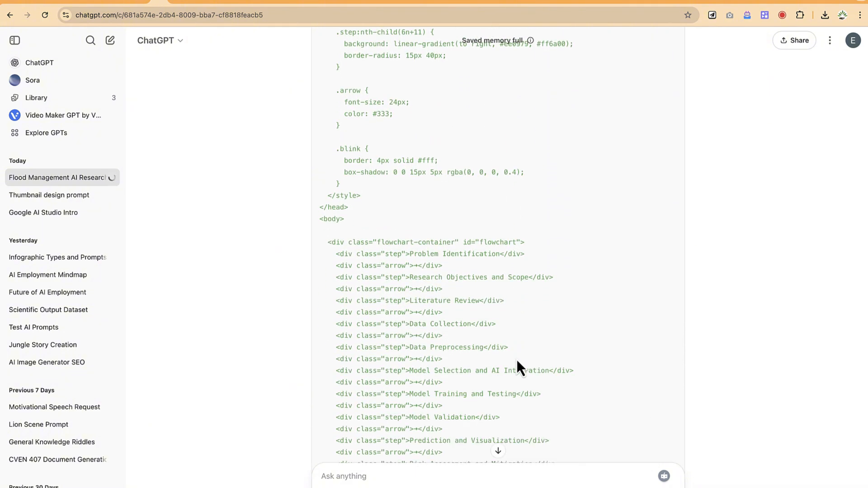
scroll("down", 3)
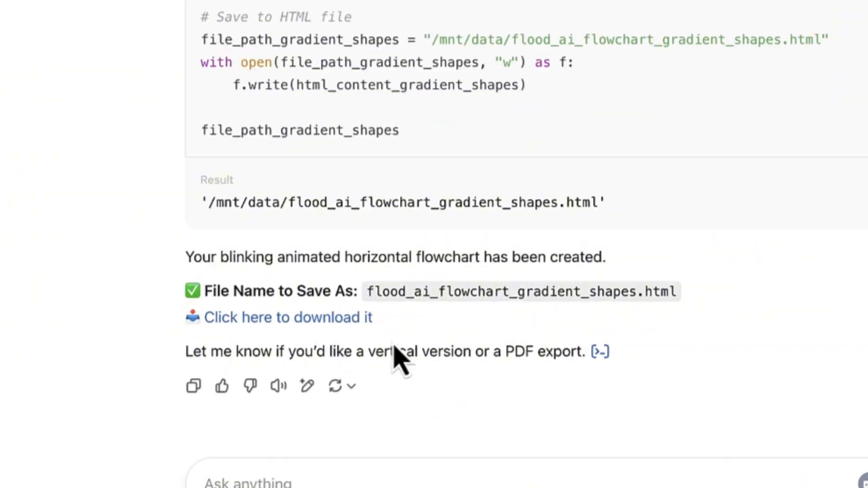
left_click(288, 316)
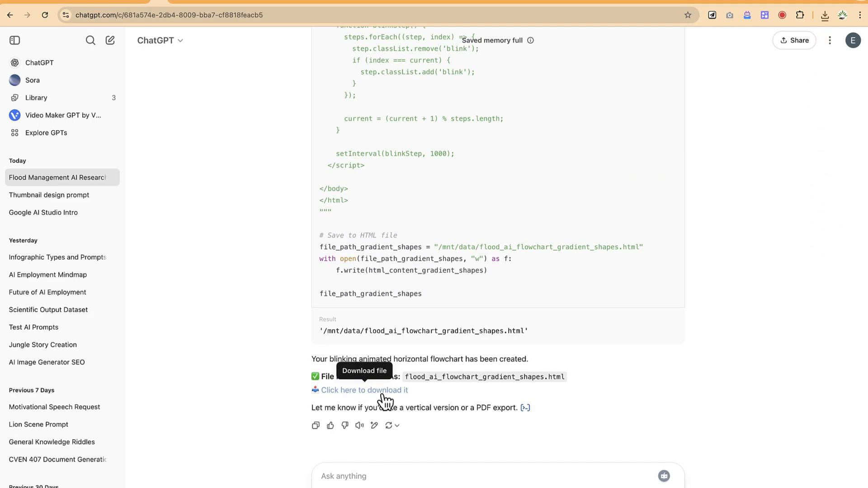
left_click(363, 390)
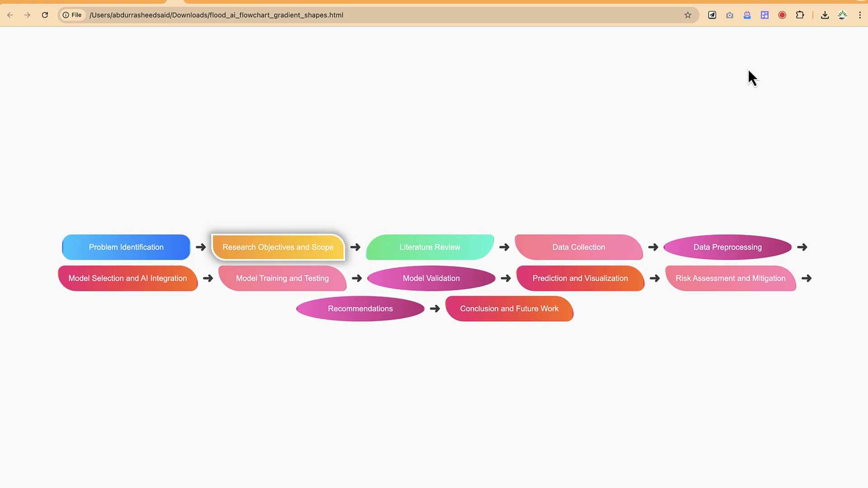
View flood_ai_flowchart_gradient_shapes.html in Chrome as the blinking highlight moves between steps.
left_click(577, 247)
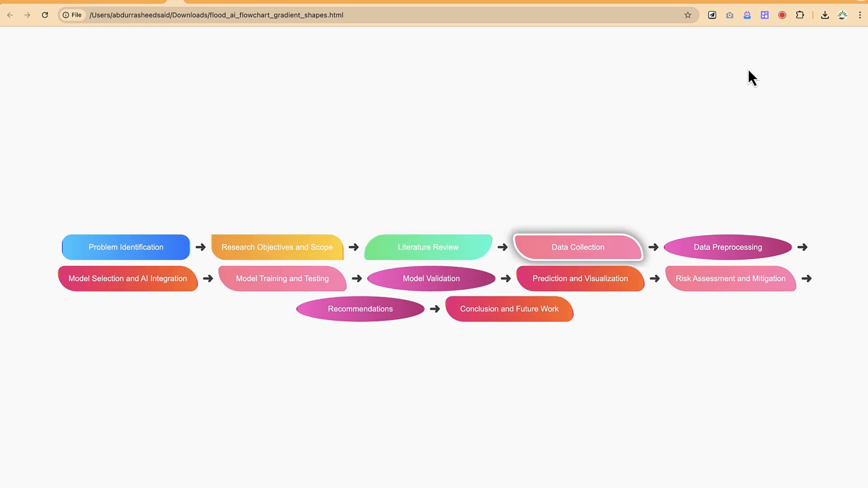